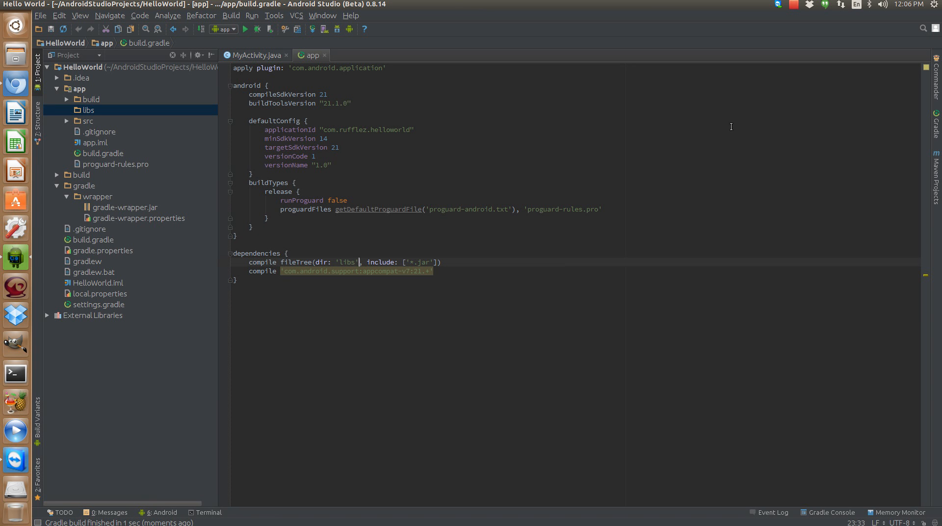
mouse_move(607, 103)
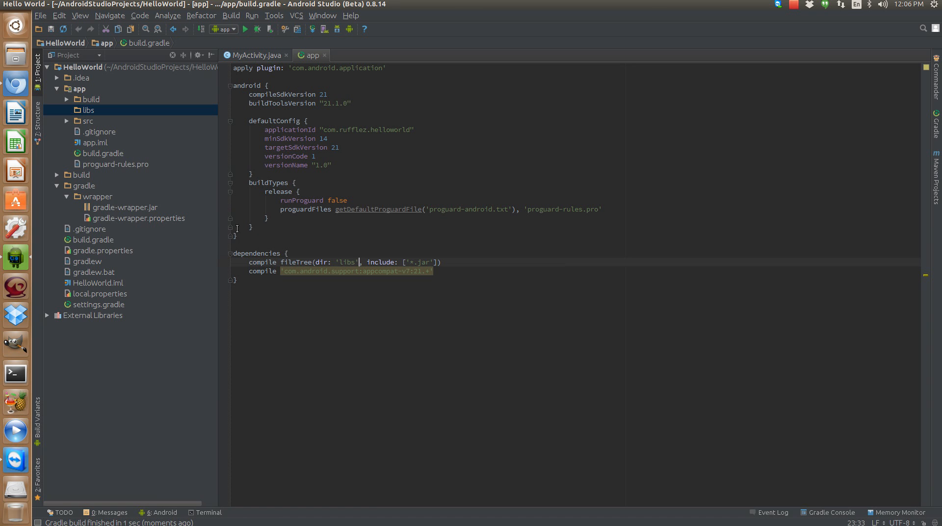
mouse_move(435, 241)
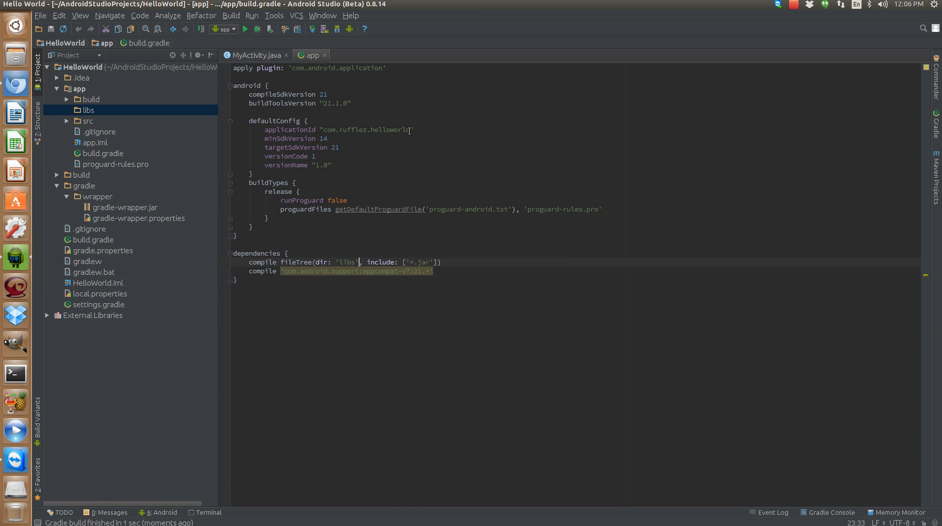
- Check for Android Studio updates and dismiss the already-up-to-date notice
left_click(350, 15)
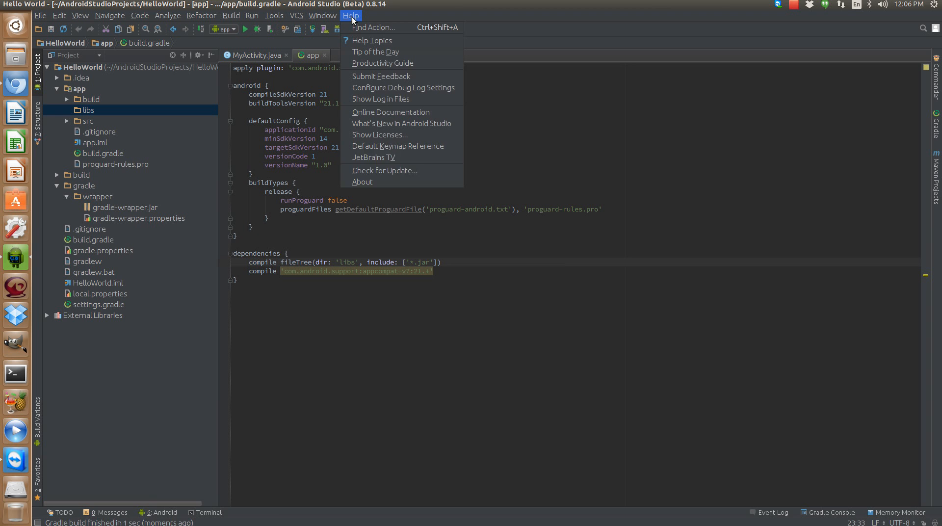
left_click(384, 170)
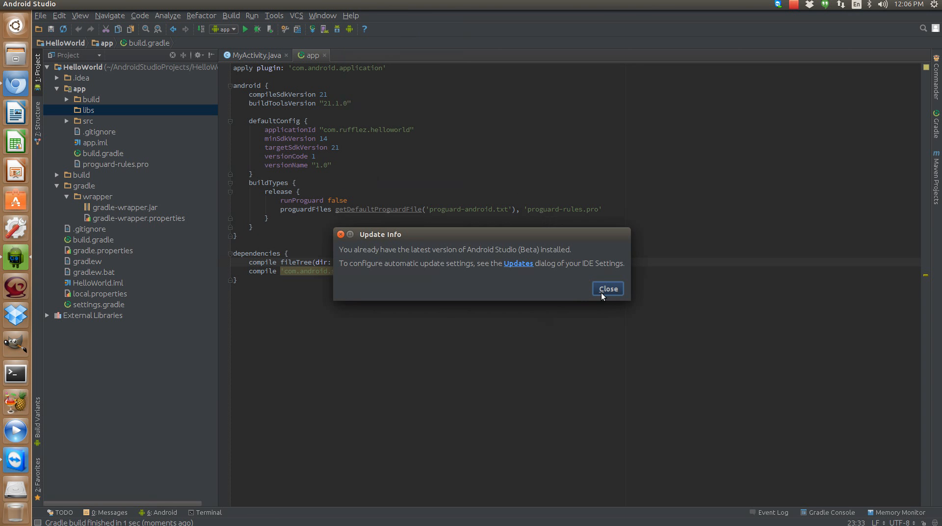
mouse_move(591, 269)
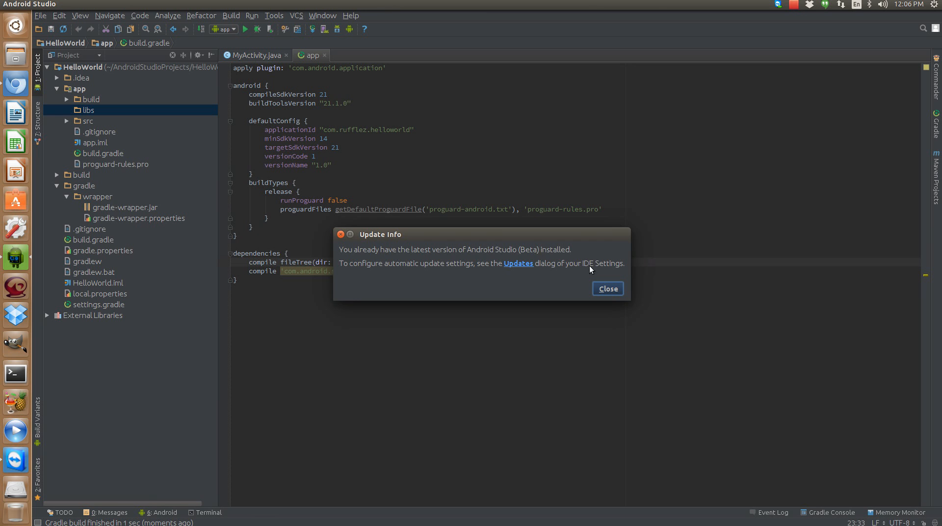
left_click(607, 288)
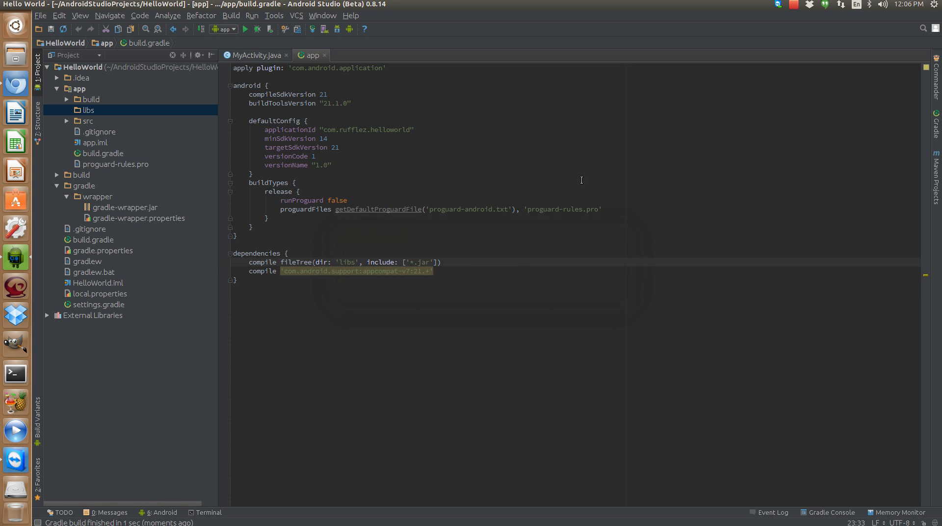
mouse_move(396, 205)
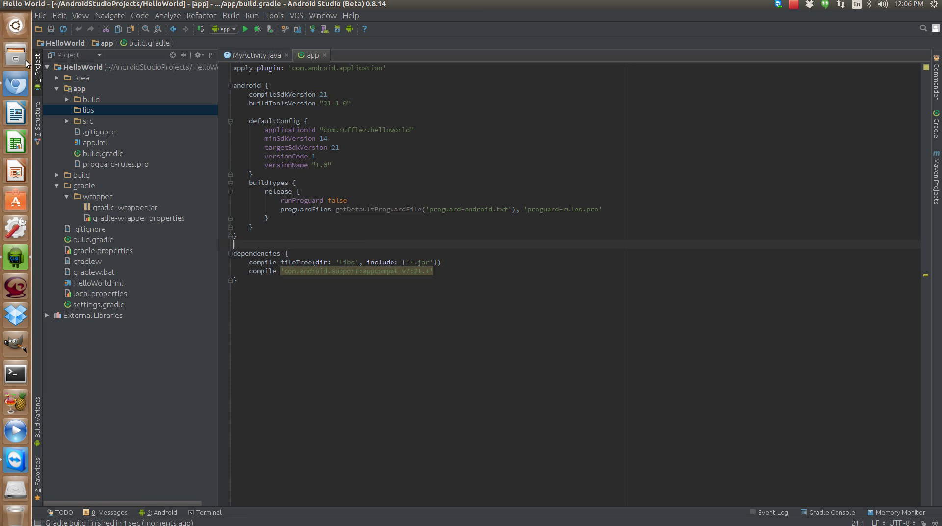
- Browse to the FloatingActionButton-master folder in Downloads in the file browser
left_click(14, 55)
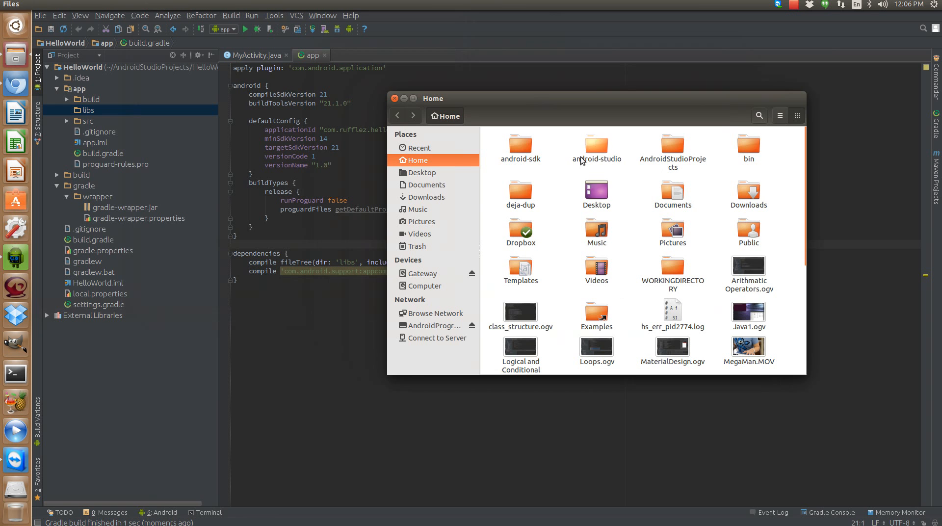
mouse_move(563, 224)
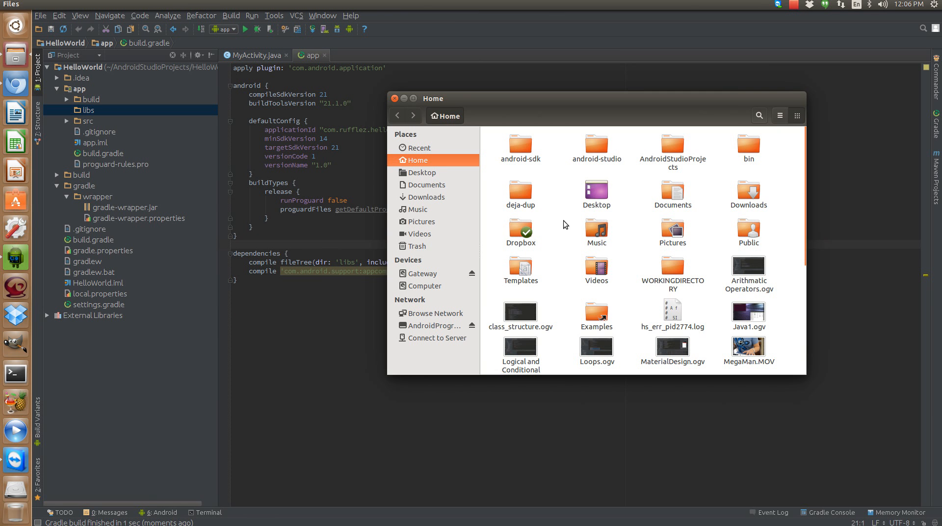
left_click(425, 197)
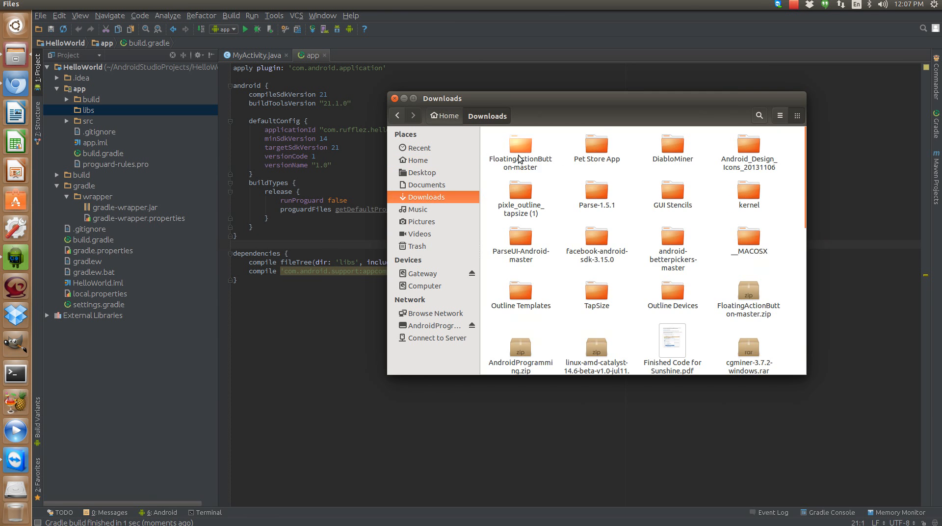
double_click(520, 144)
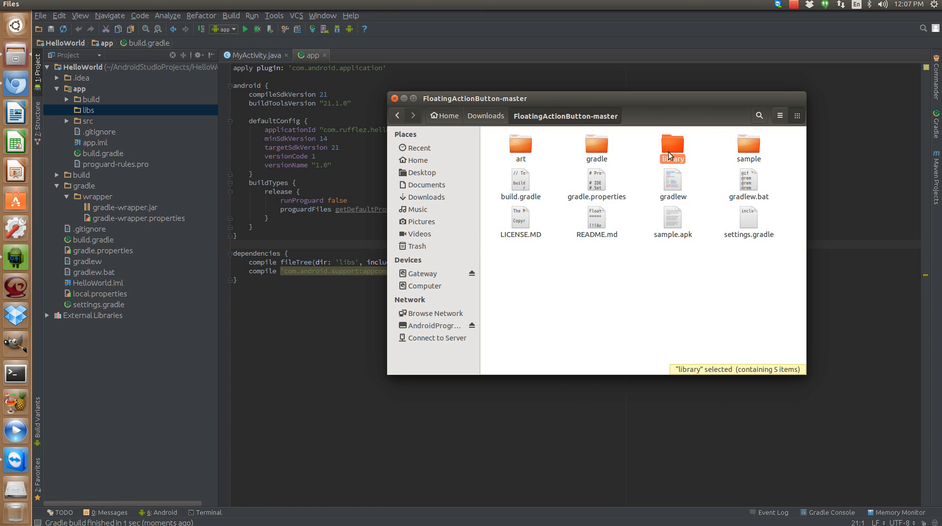
mouse_move(720, 274)
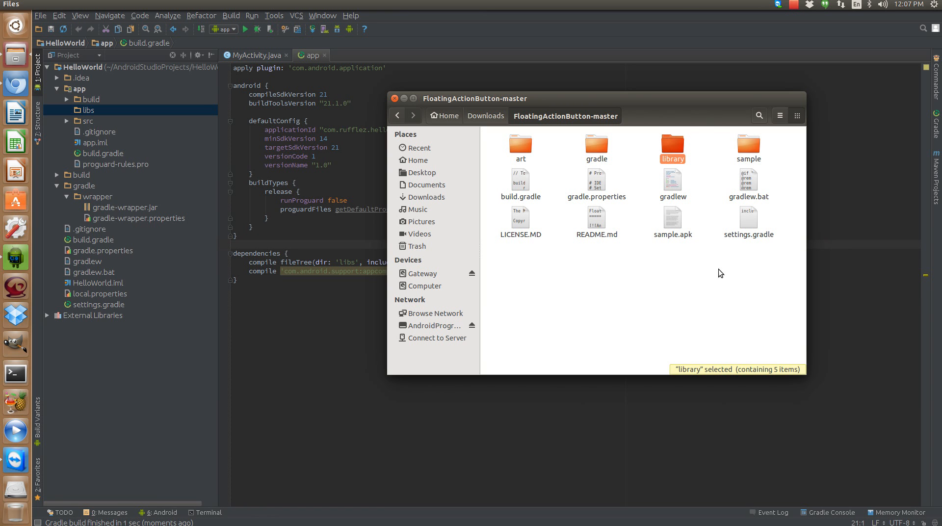
mouse_move(572, 270)
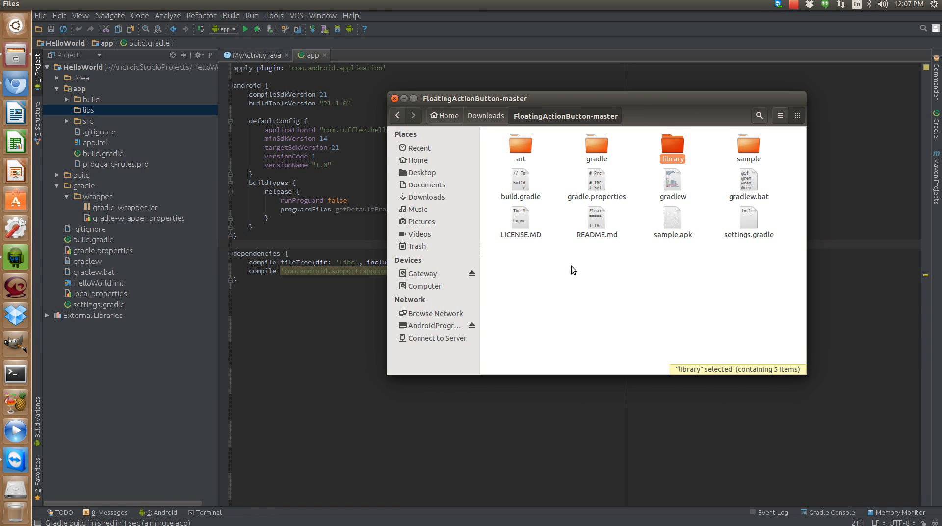
mouse_move(676, 247)
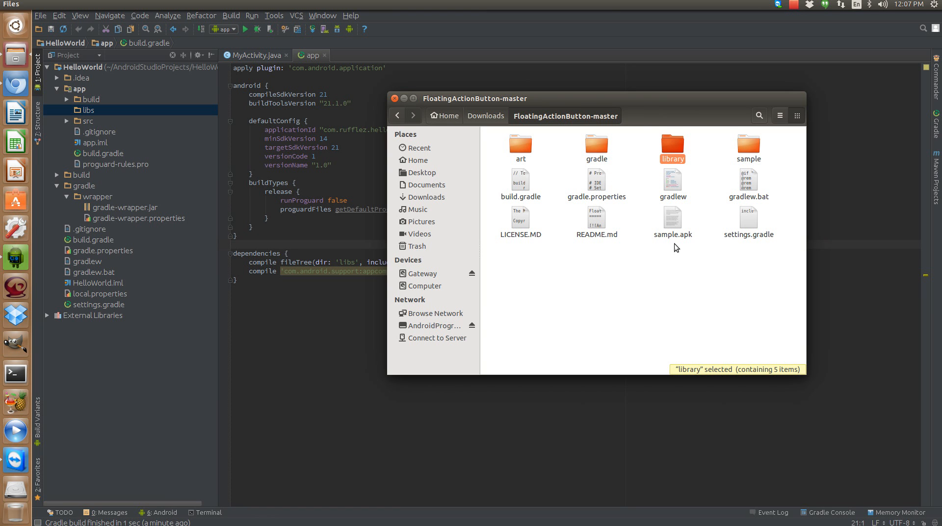
mouse_move(660, 198)
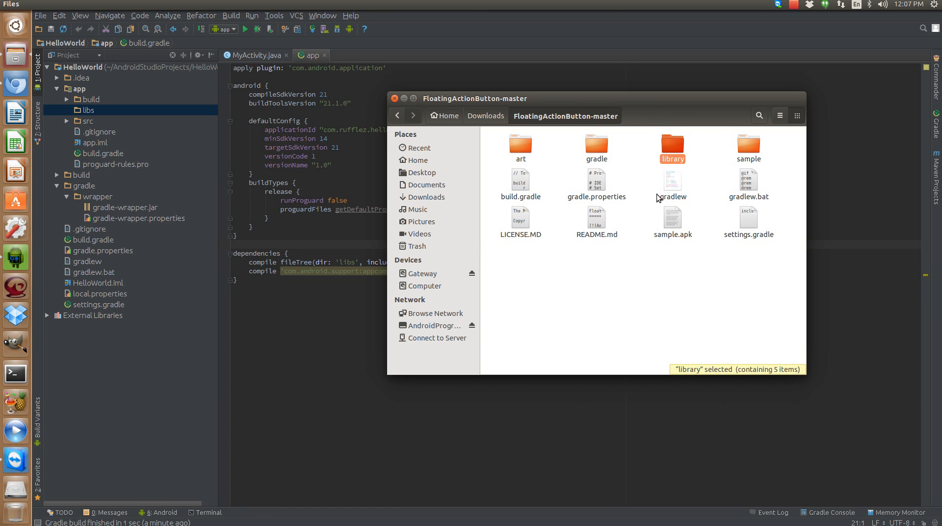
mouse_move(697, 138)
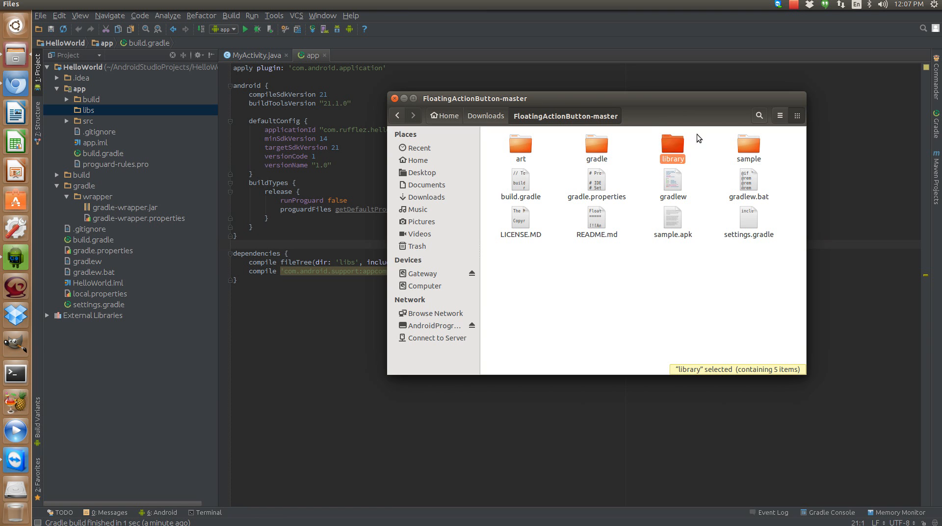
mouse_move(732, 169)
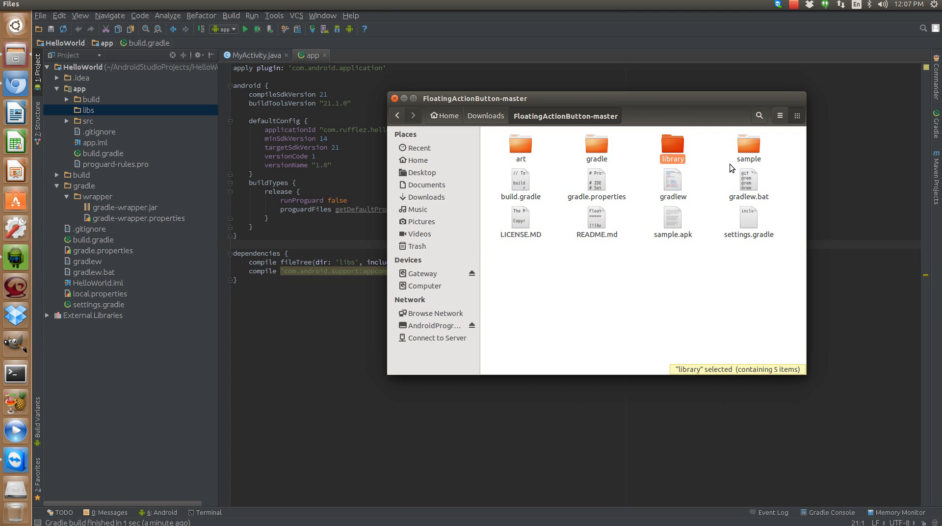
mouse_move(673, 148)
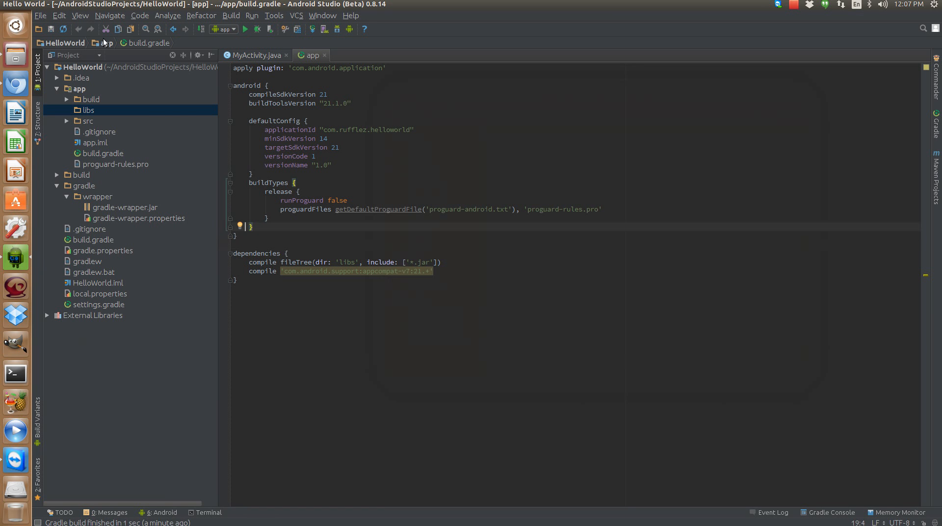
- Import Module with FloatingActionButton-master/library as source directory, module name :library
left_click(40, 15)
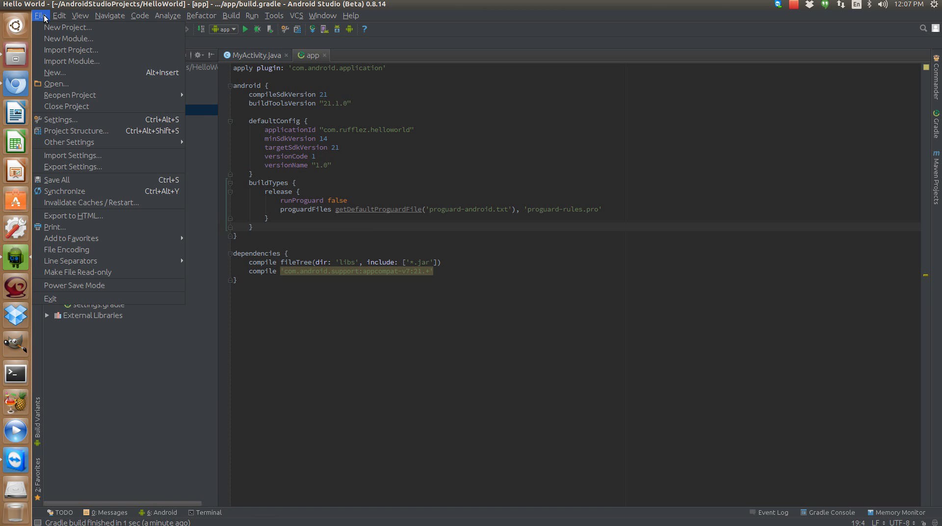
mouse_move(71, 61)
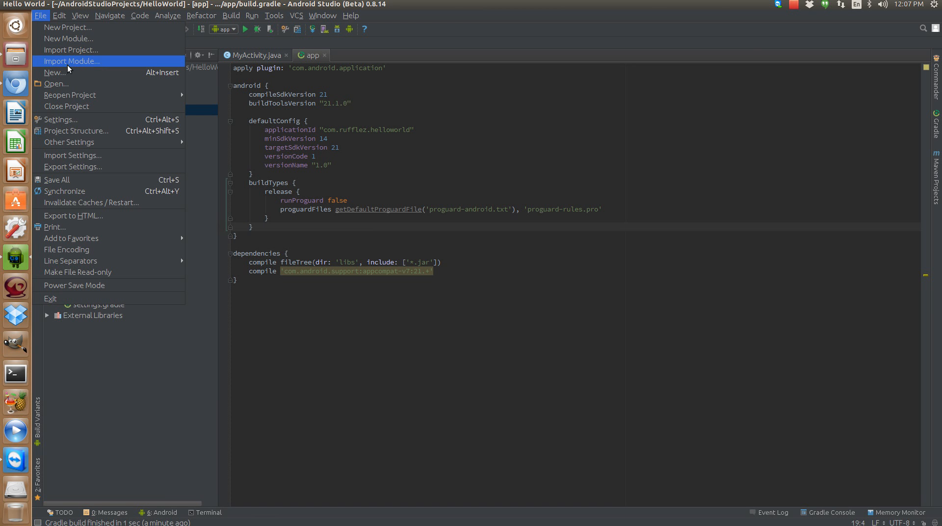
left_click(70, 61)
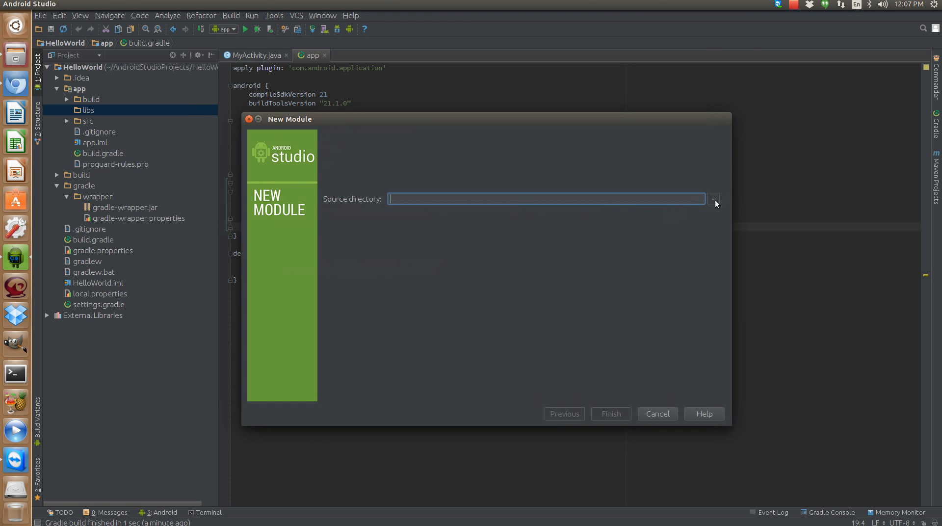
left_click(713, 199)
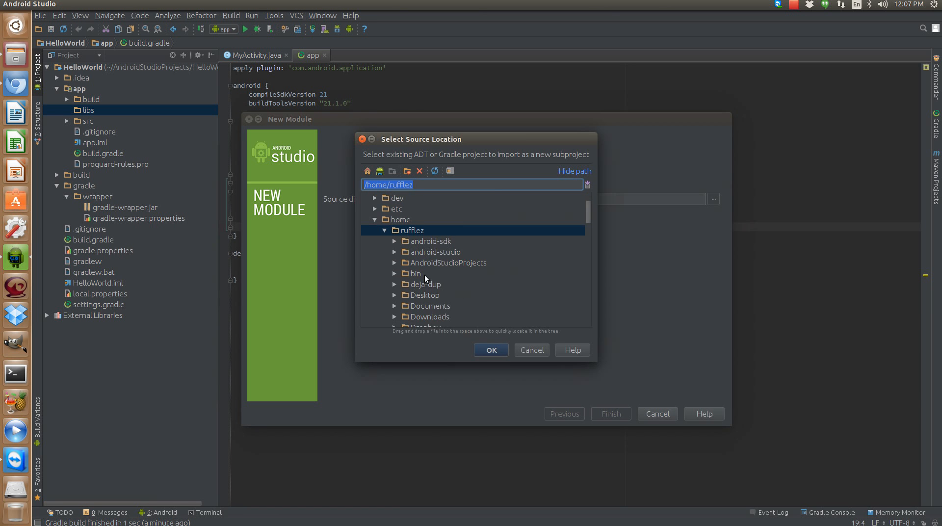
left_click(395, 317)
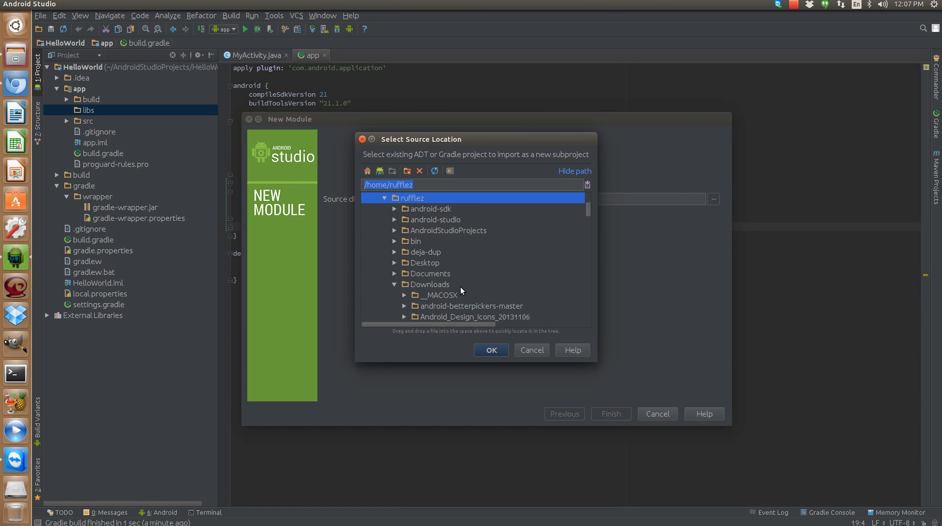
scroll("down", 3)
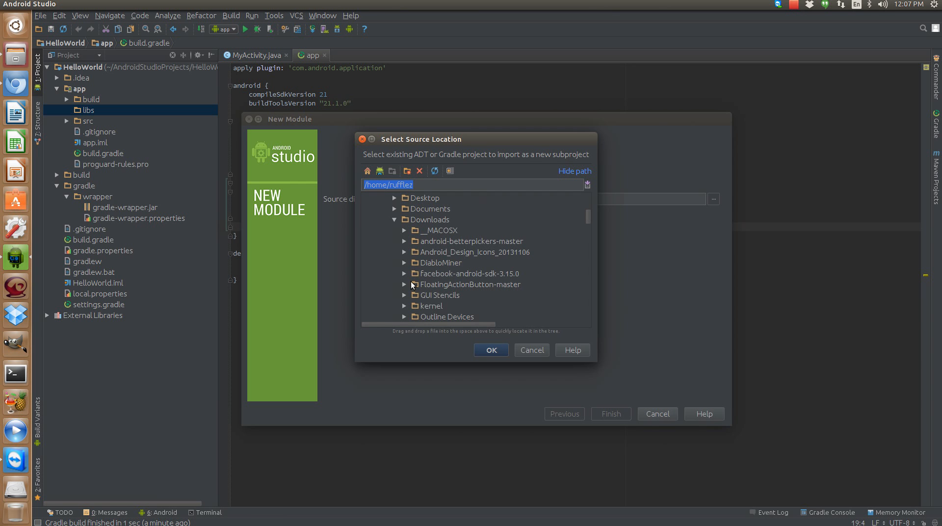
left_click(404, 284)
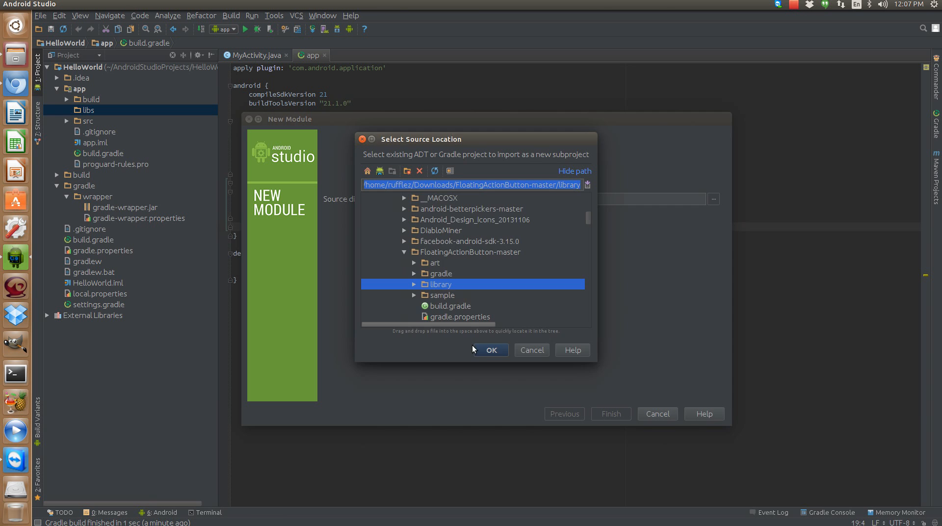
left_click(489, 351)
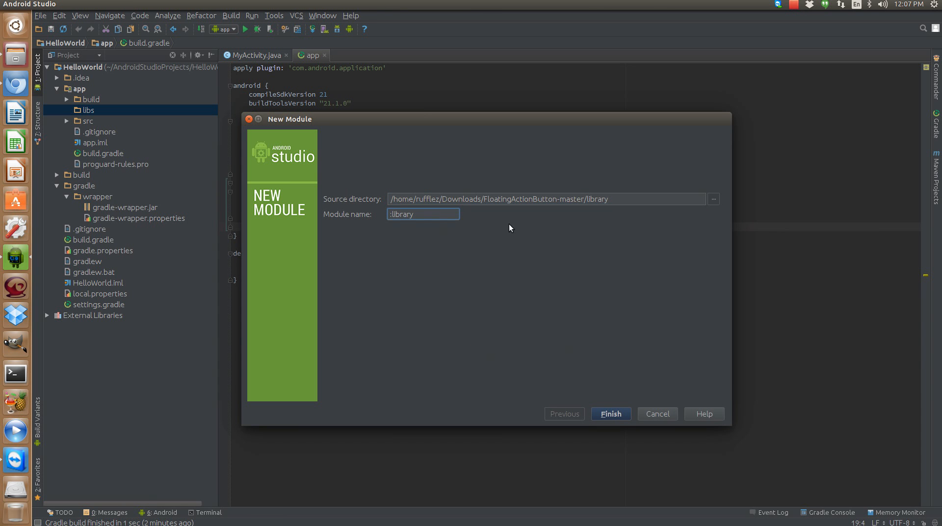
- Rename the module to :fab_library and finish the import; sync fails on ANDROID_BUILD_SDK_VERSION
type("fab_")
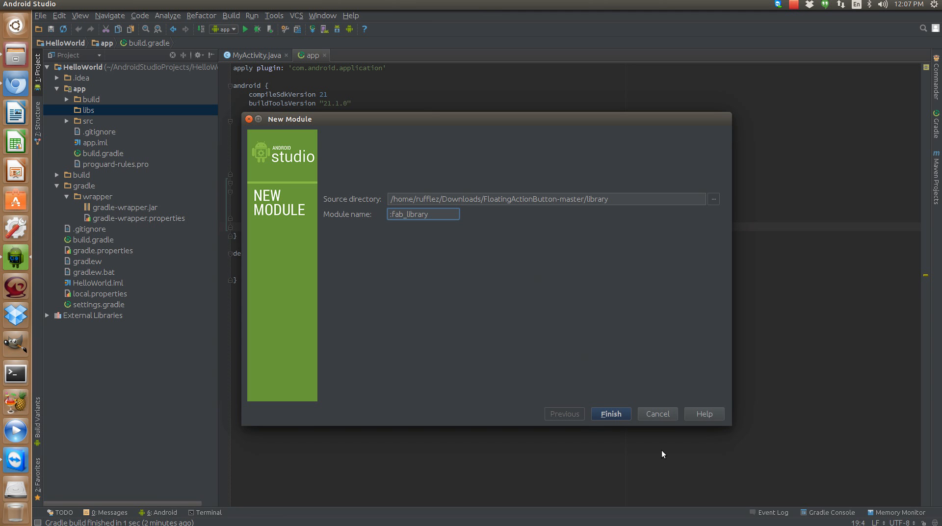
left_click(609, 414)
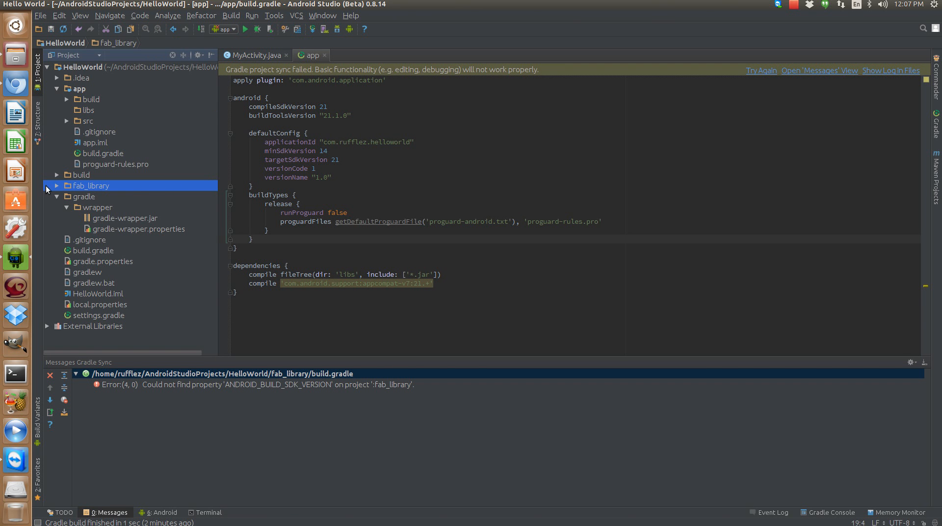
- In fab_library/build.gradle set compileSdkVersion 21 and buildToolsVersion 21.1.0 from app's values
left_click(56, 185)
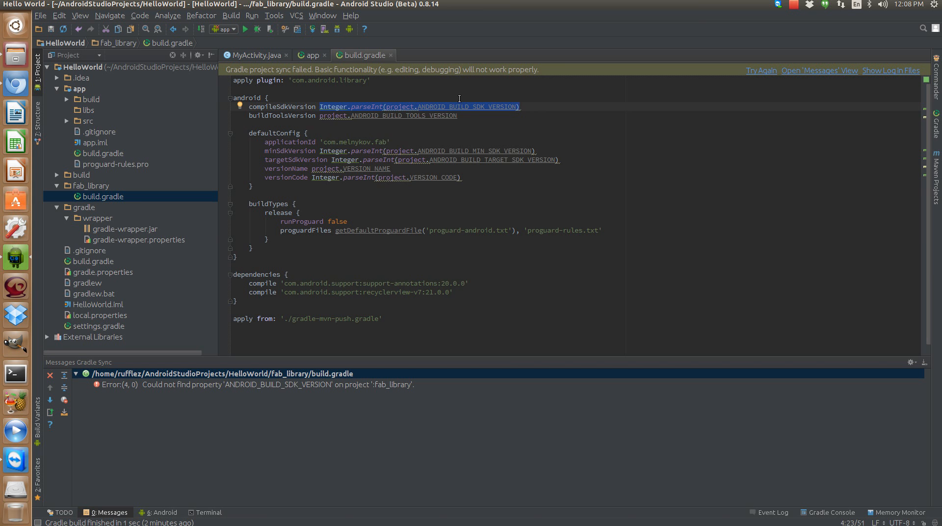
left_click(311, 55)
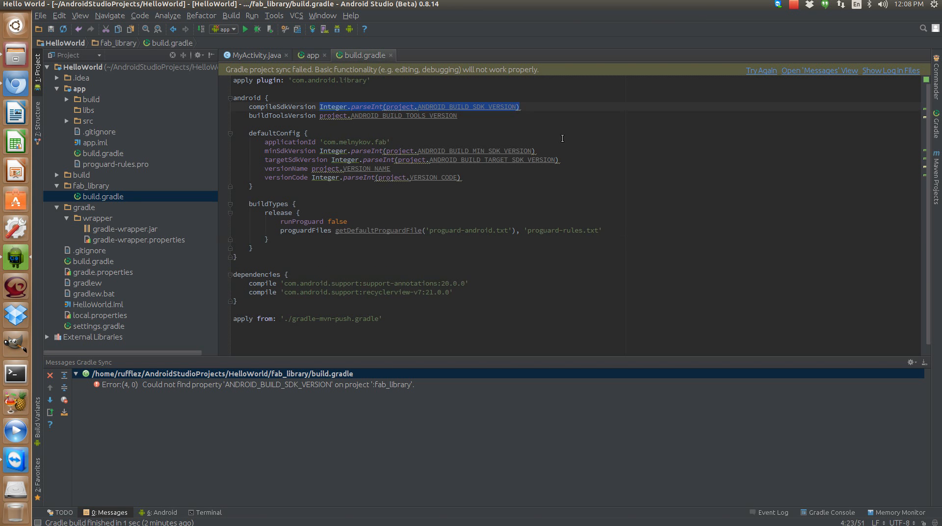
type("21")
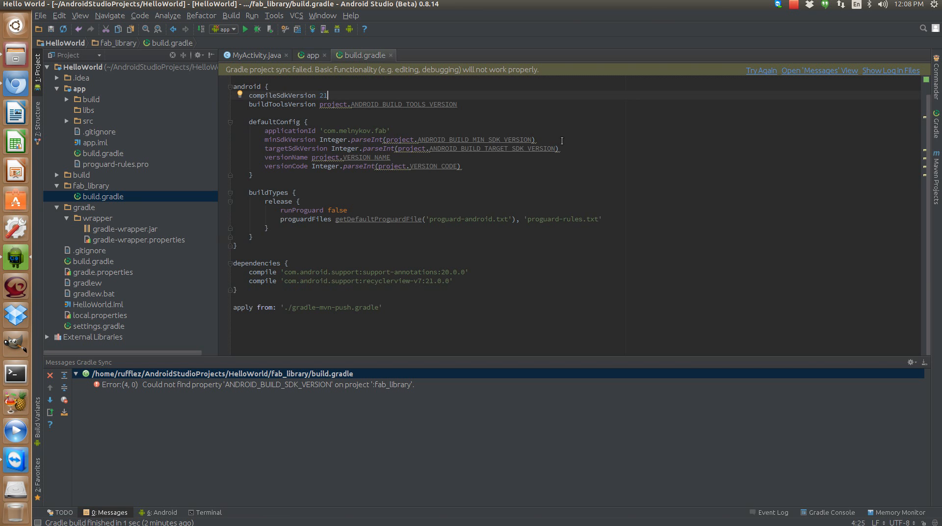
left_click(311, 55)
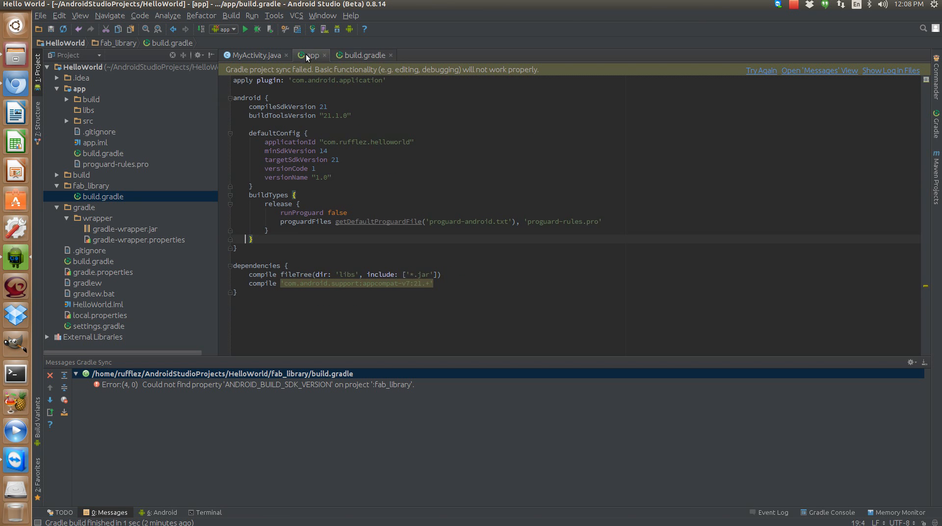
left_click(361, 55)
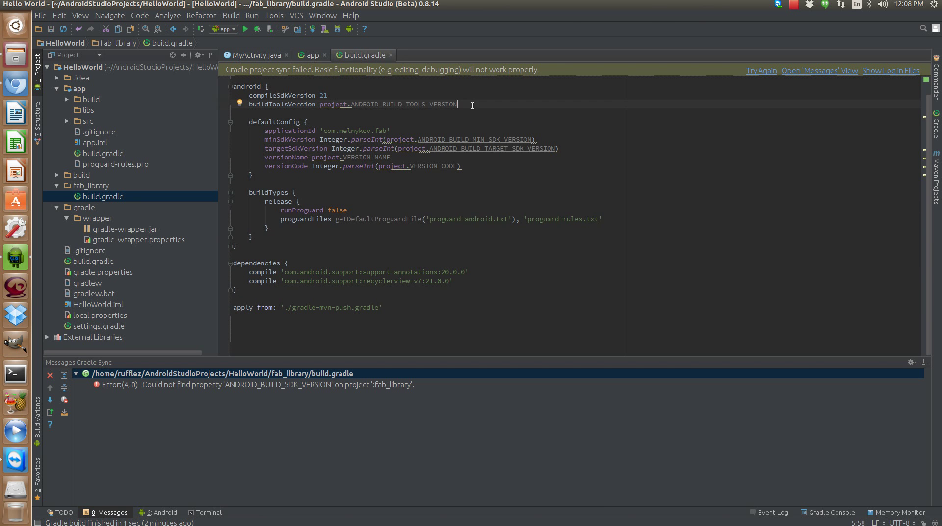
double_click(388, 104)
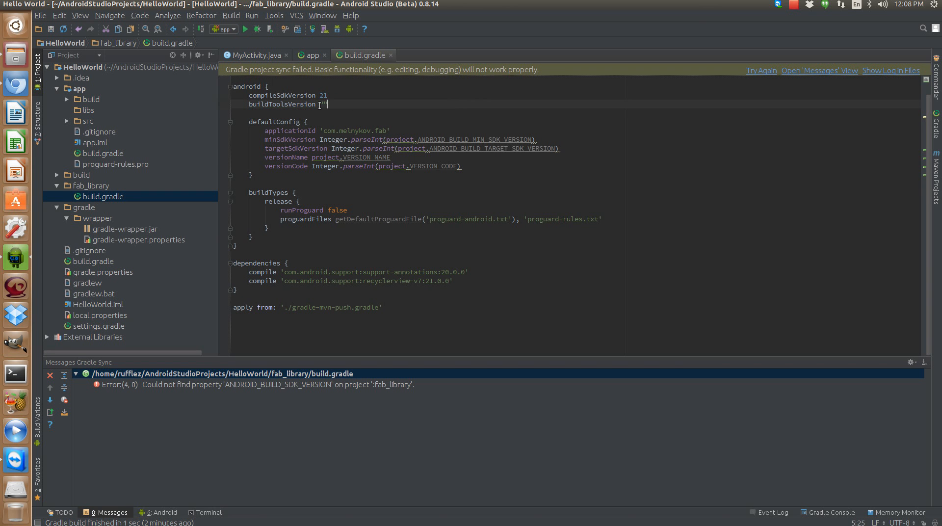
type("21.1.0")
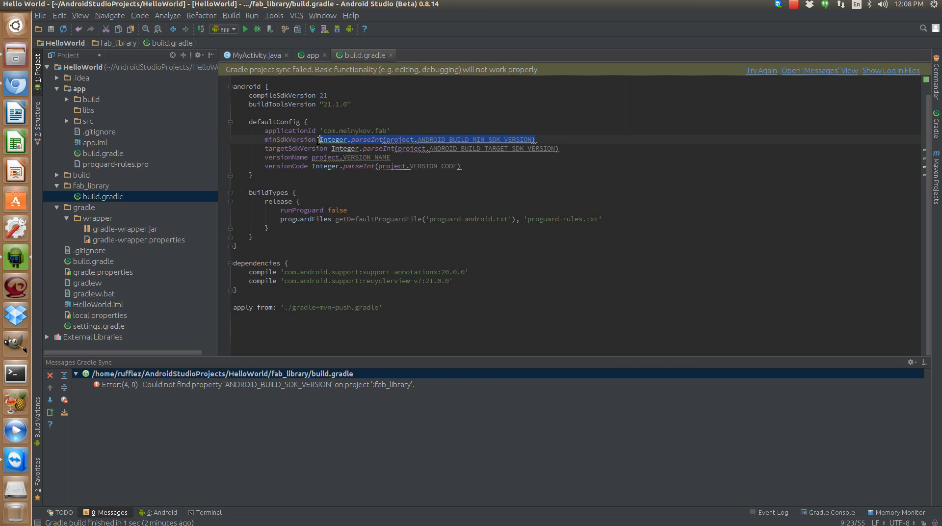
- Set min SDK 14, target SDK 21, versionName 1.0 and versionCode 1, then re-sync Gradle
type("14")
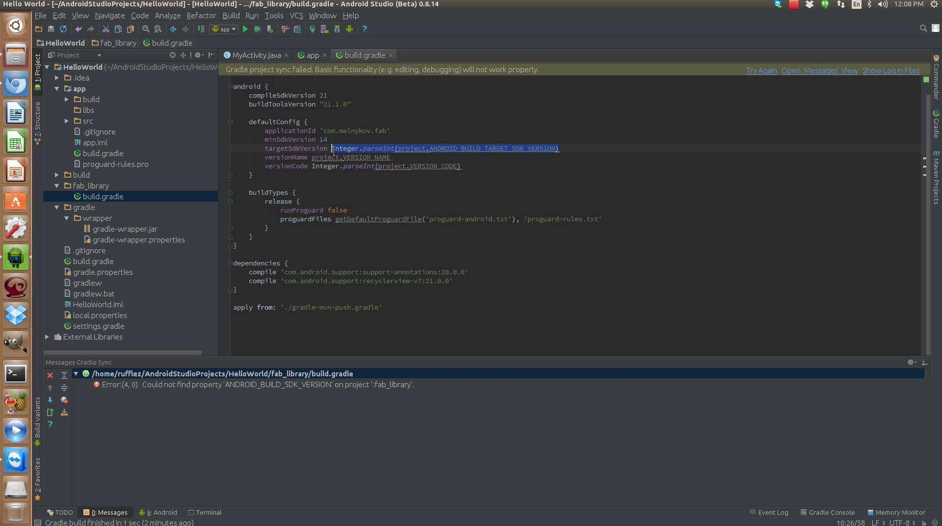
type("21")
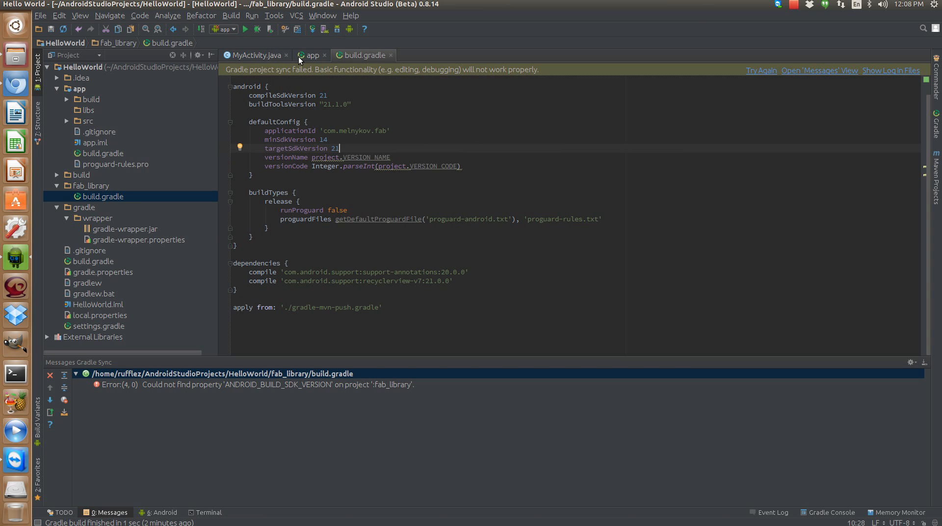
left_click(308, 55)
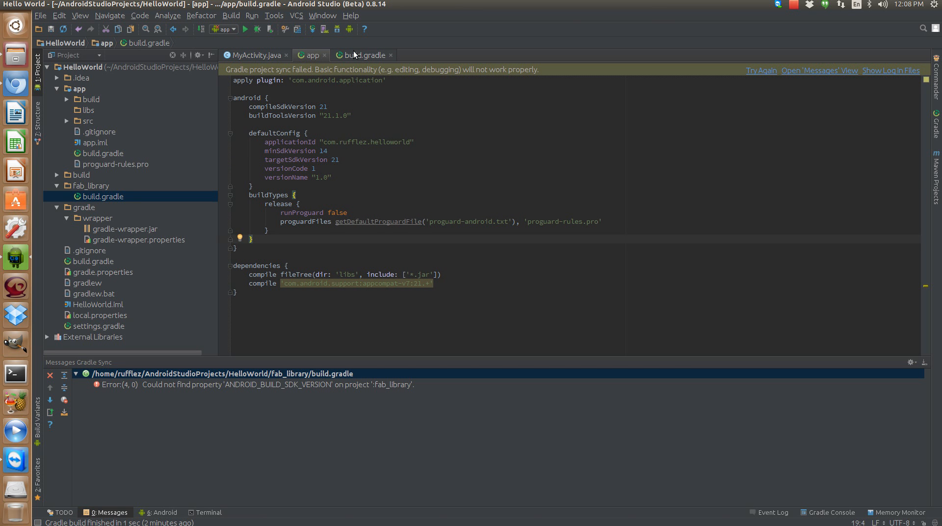
mouse_move(355, 69)
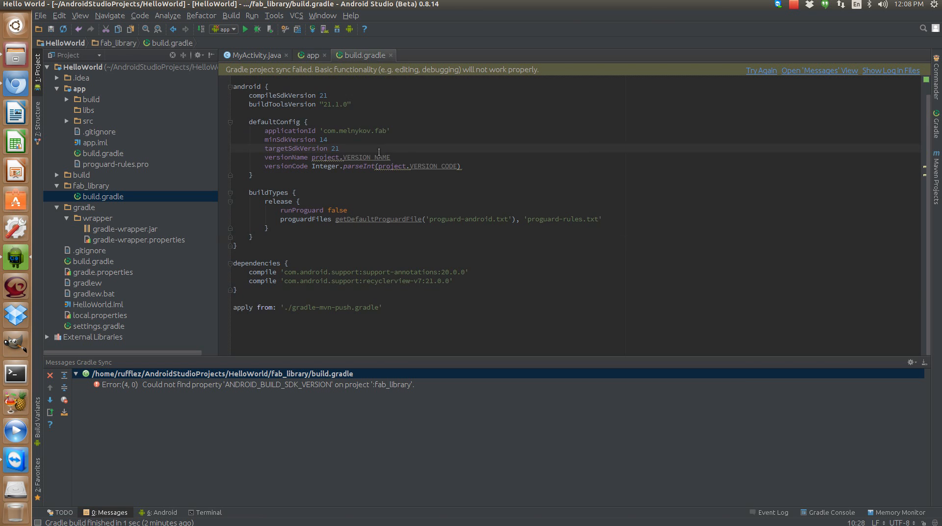
double_click(365, 157)
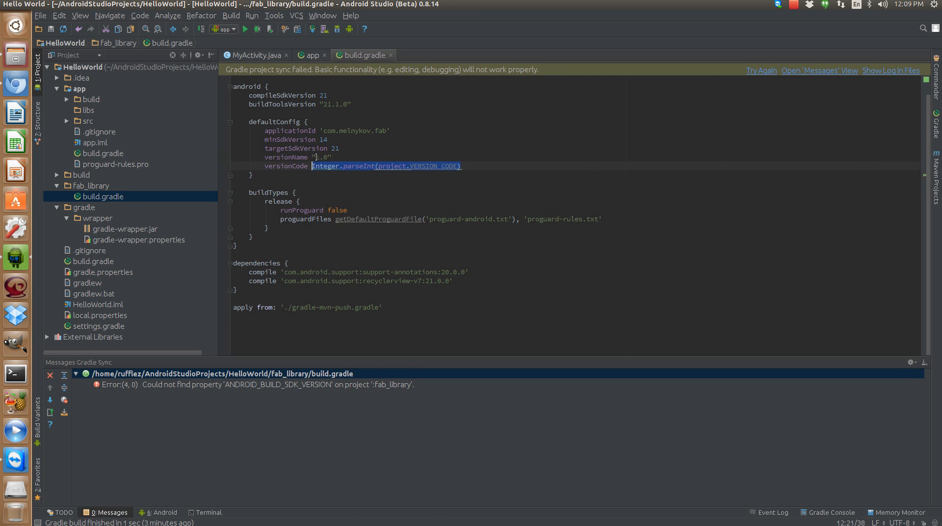
type("1")
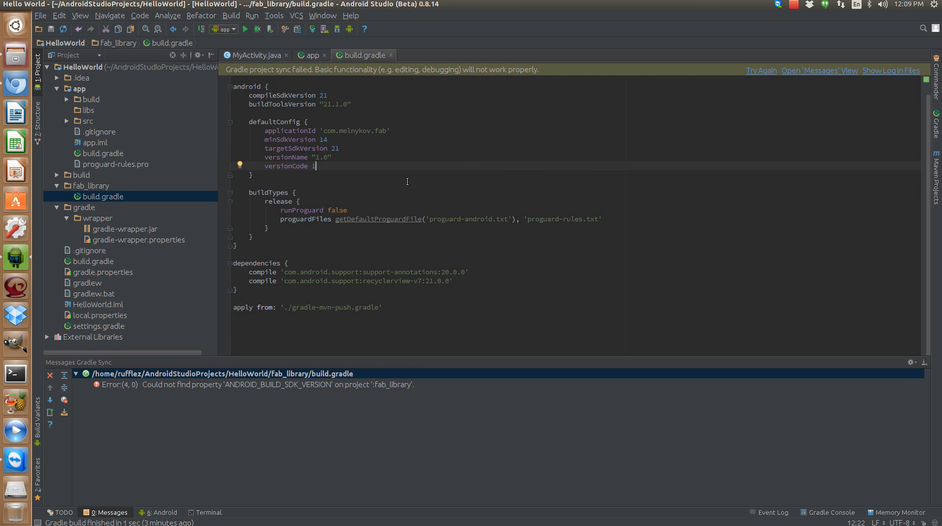
left_click(761, 71)
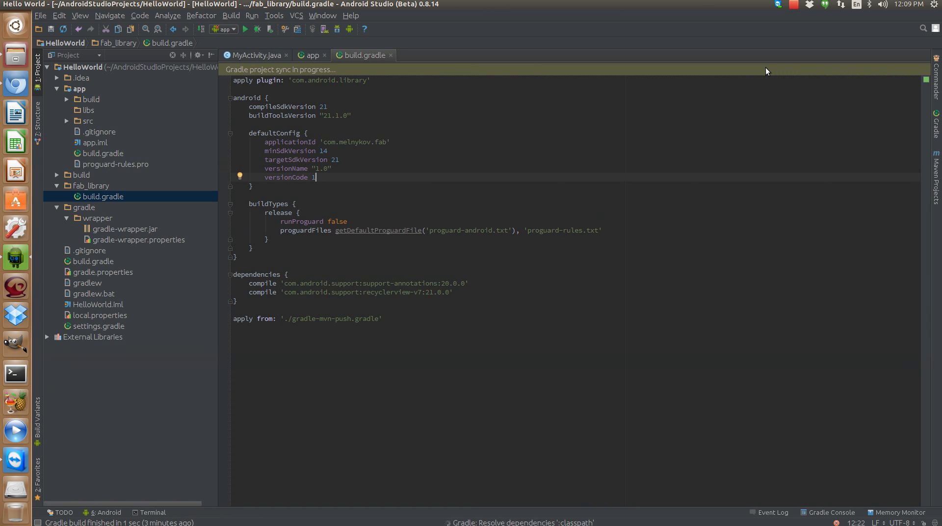
mouse_move(481, 127)
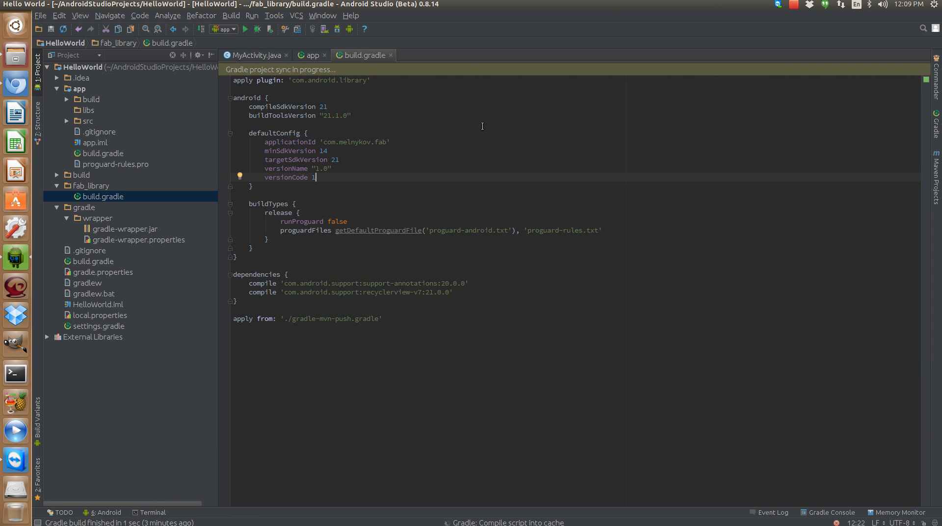
mouse_move(414, 280)
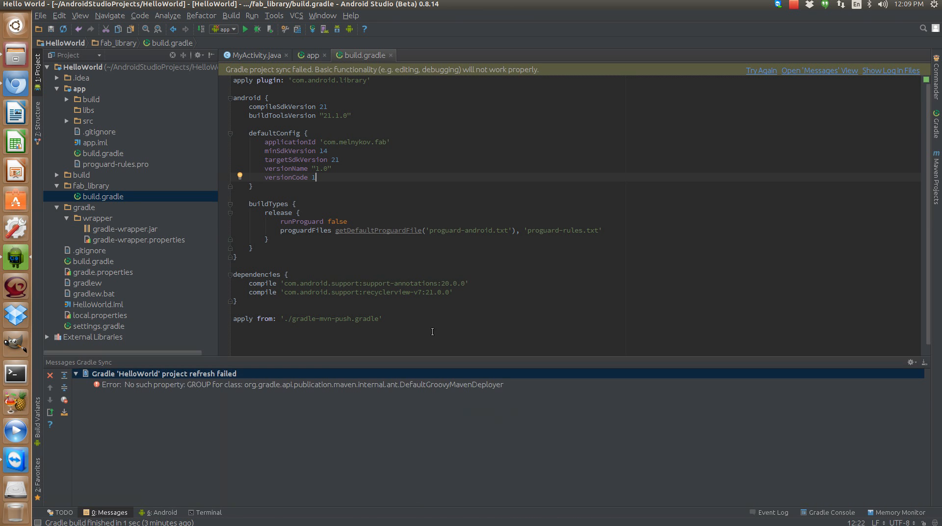
- Select the missing GROUP property error in the Gradle Sync messages
left_click(241, 383)
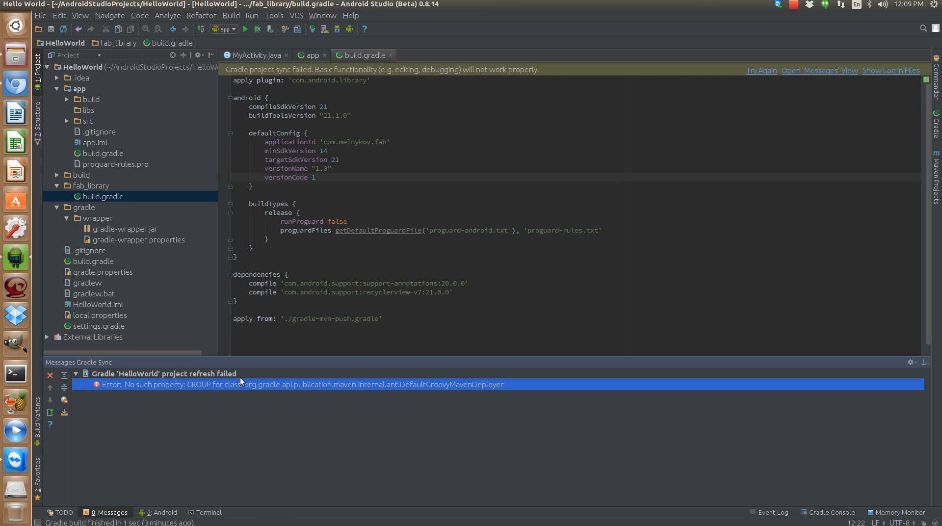
mouse_move(78, 391)
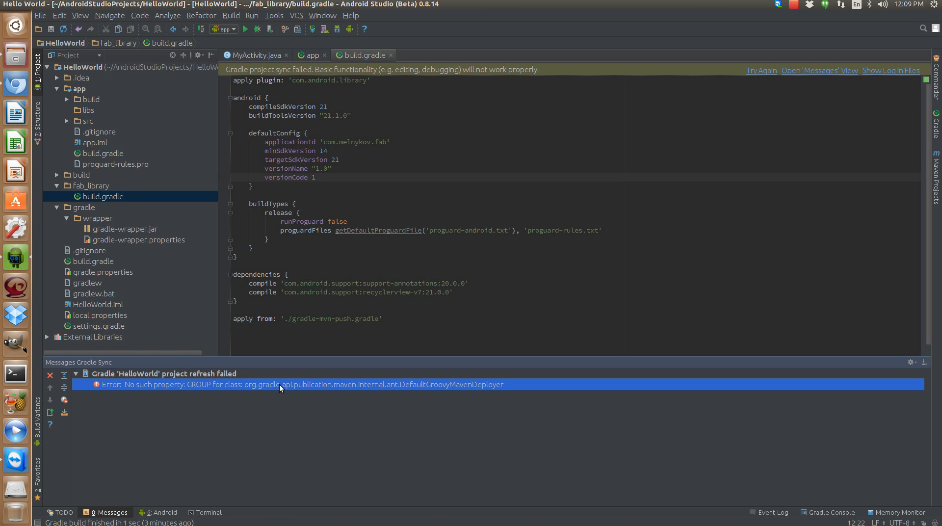
mouse_move(317, 395)
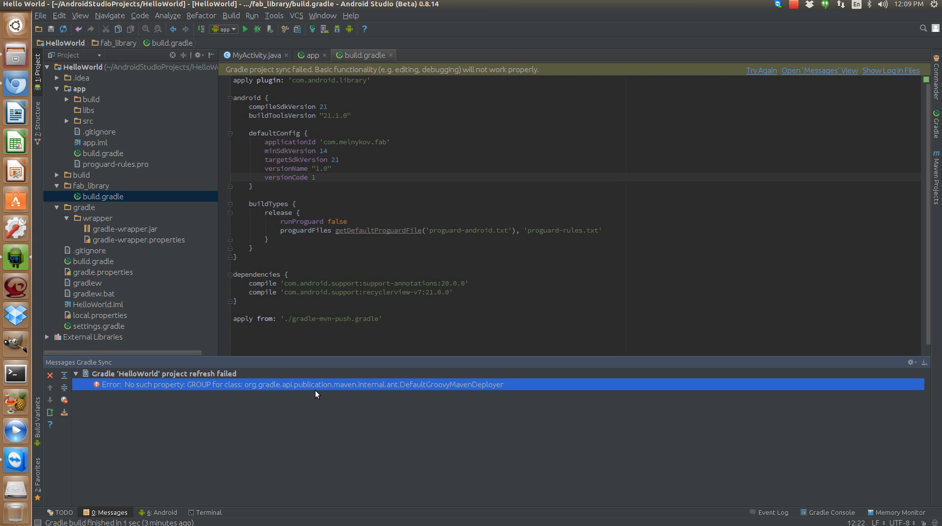
mouse_move(392, 400)
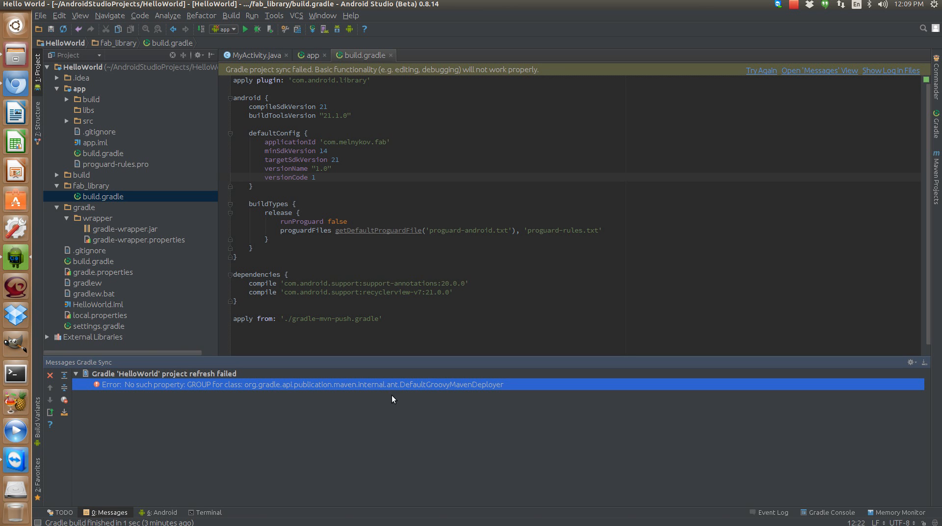
mouse_move(440, 391)
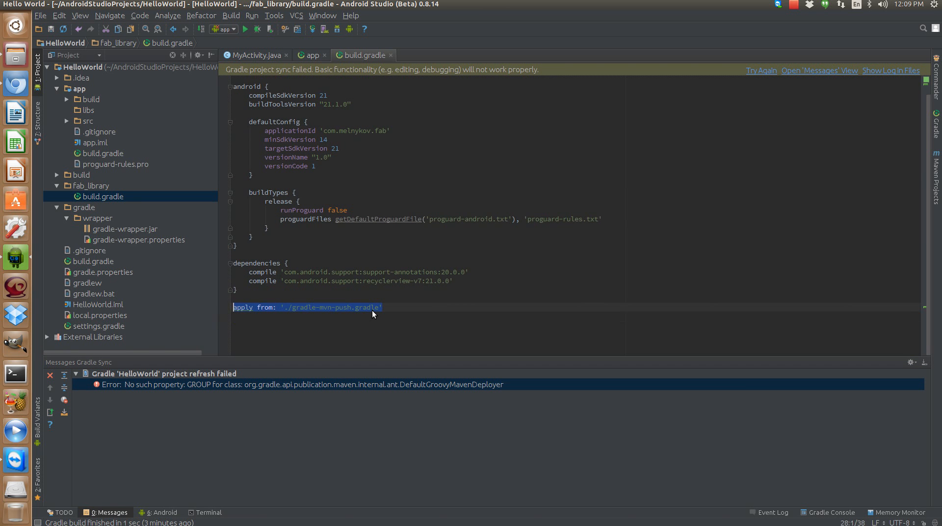
- Delete the apply from gradle-mvn-push line in fab_library's build file and re-sync successfully
key("Delete")
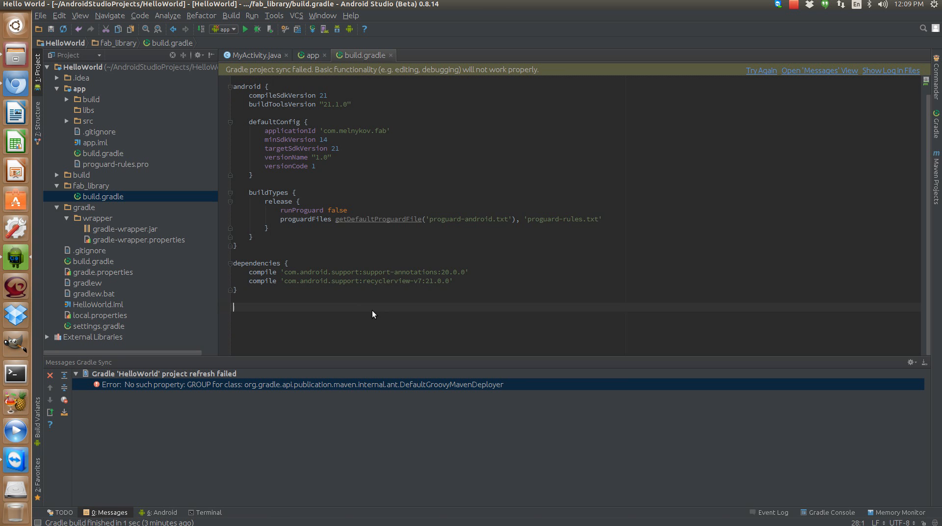
scroll("up", 3)
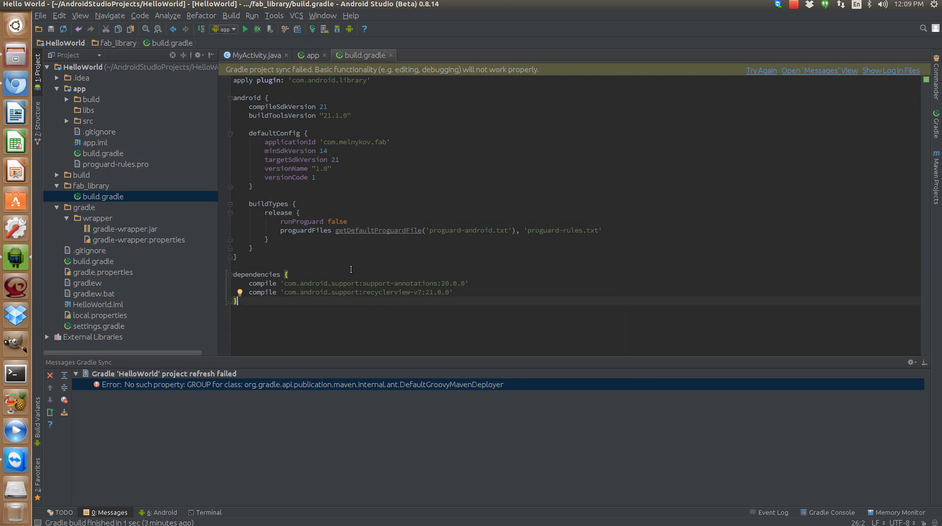
left_click(761, 70)
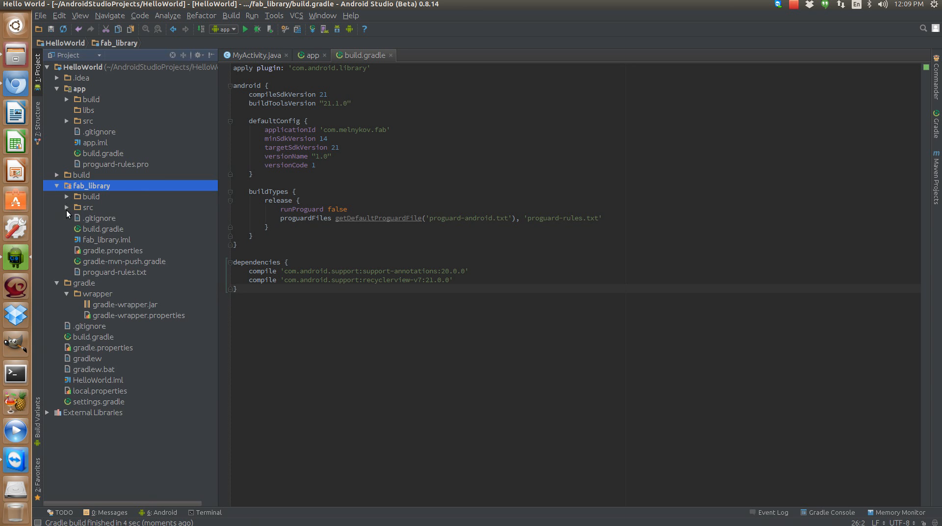
- Collapse fab_library in the Project tree and close both build.gradle tabs, leaving MyActivity.java
left_click(66, 207)
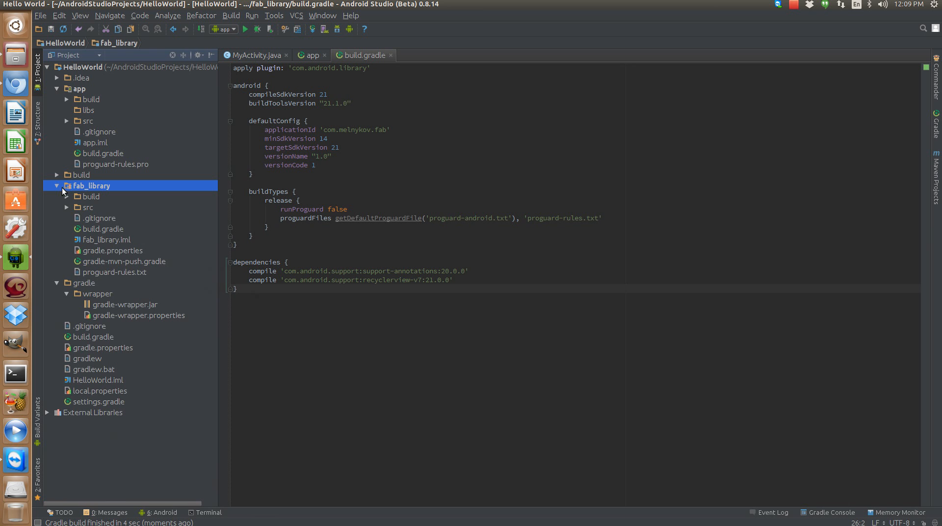
left_click(57, 186)
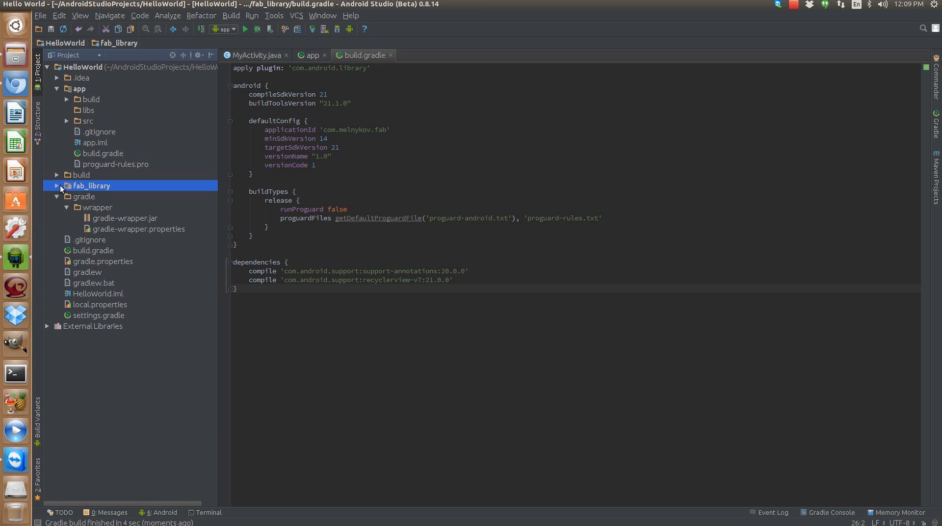
left_click(310, 55)
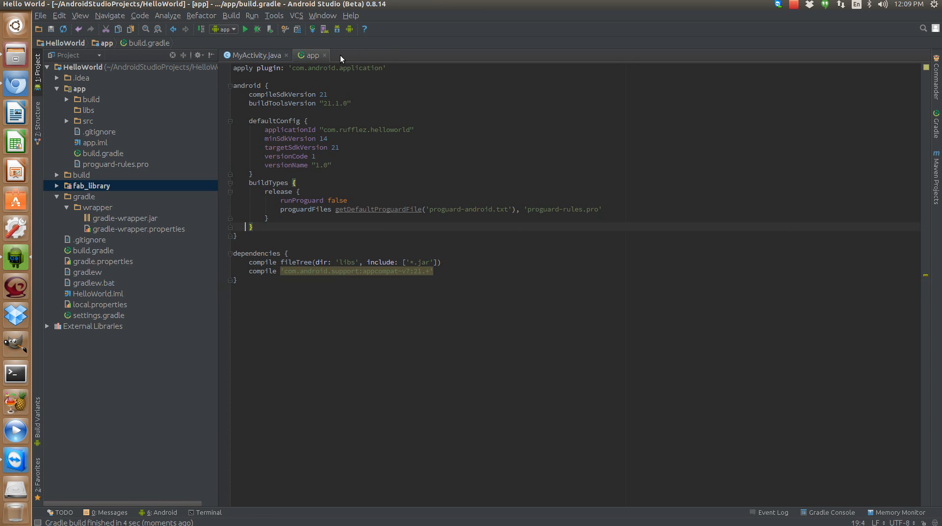
left_click(252, 55)
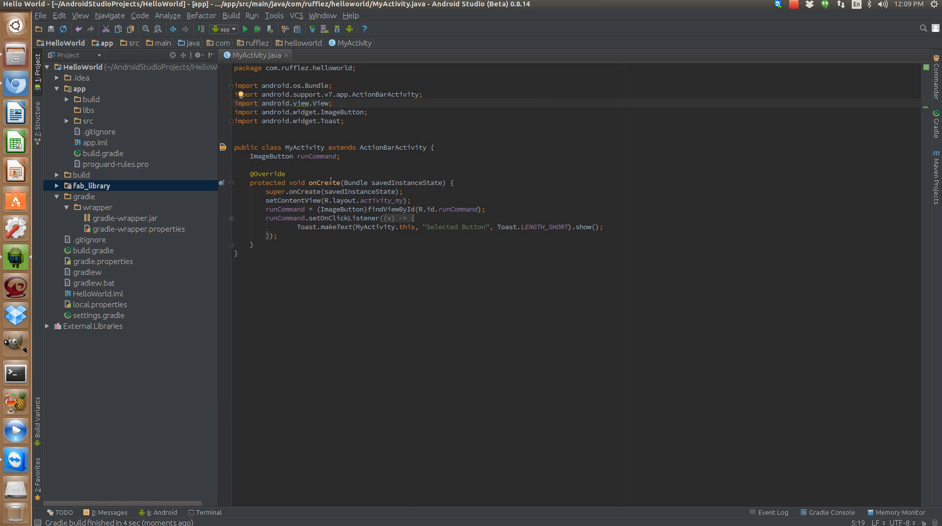
- Declare a FloatingActionButton below runCommand in MyActivity and bring up the fab_library dependency fix
left_click(359, 169)
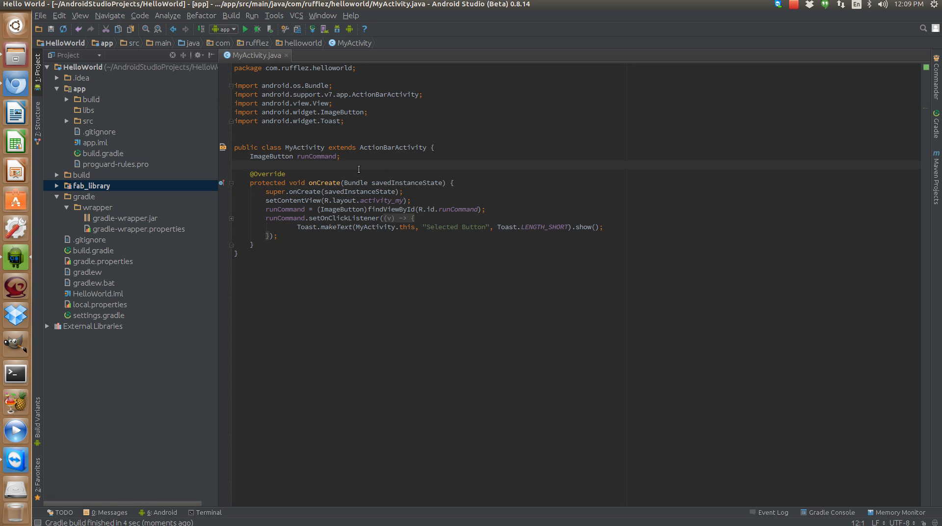
type("FloatingActio")
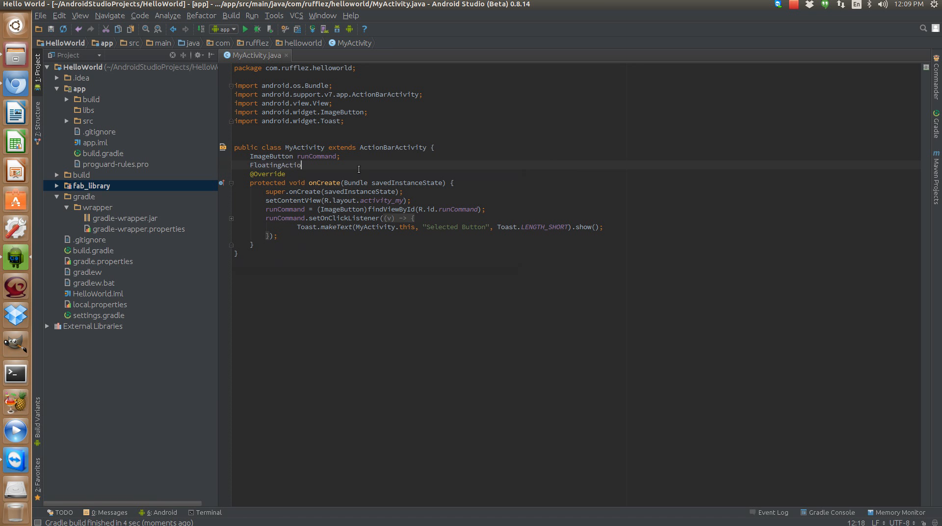
type("nButton")
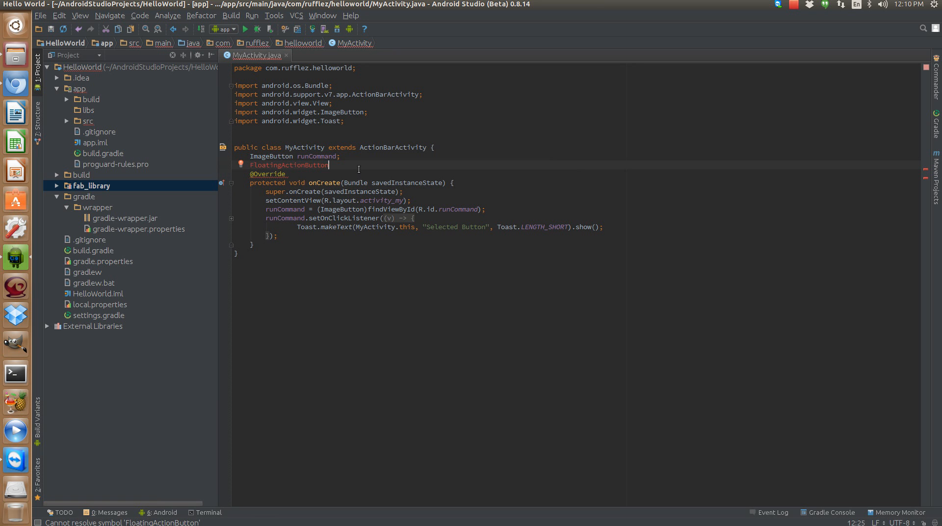
left_click(242, 174)
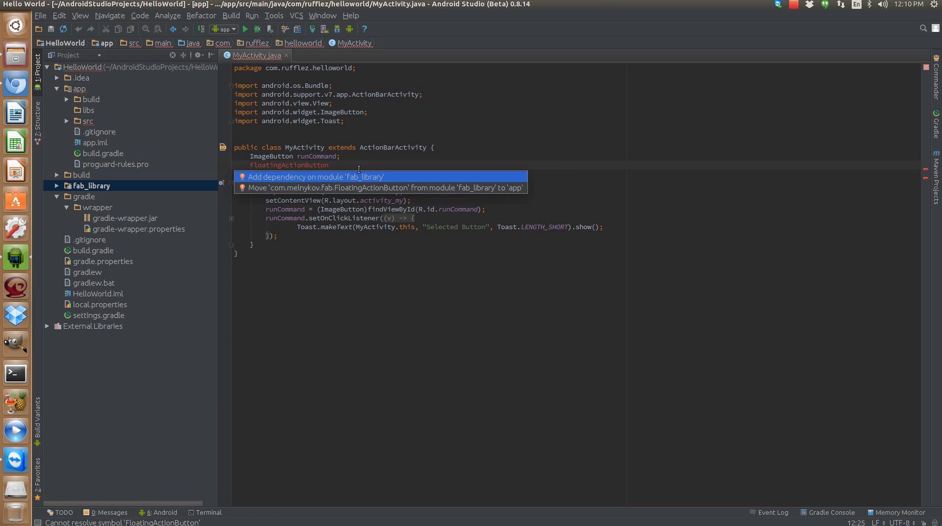
mouse_move(338, 179)
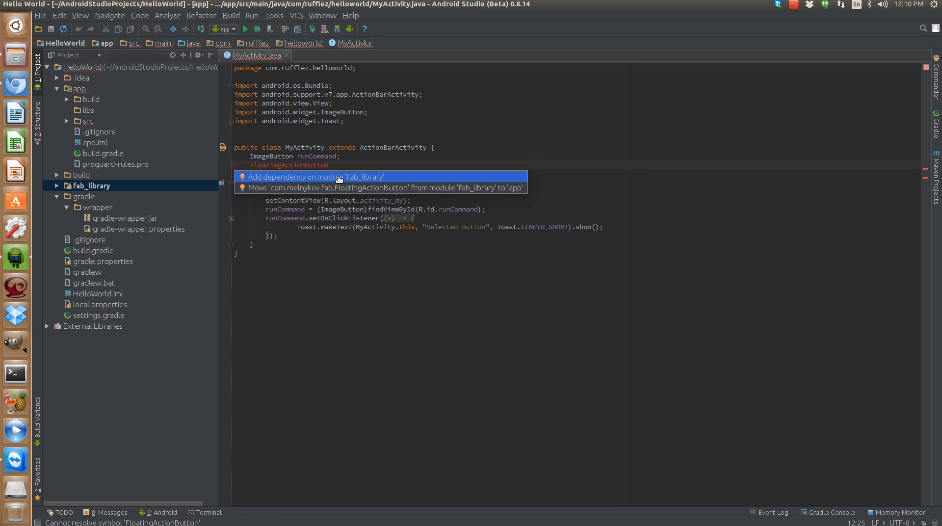
mouse_move(413, 183)
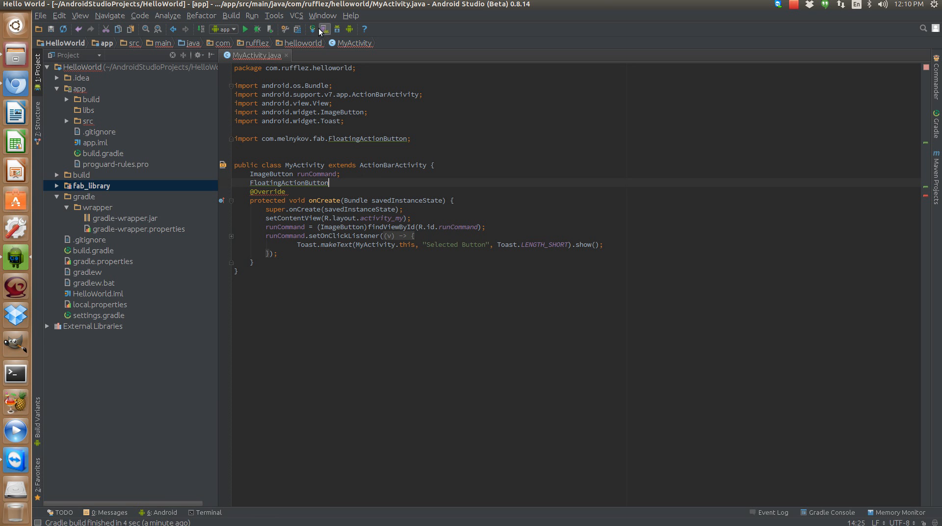
mouse_move(296, 28)
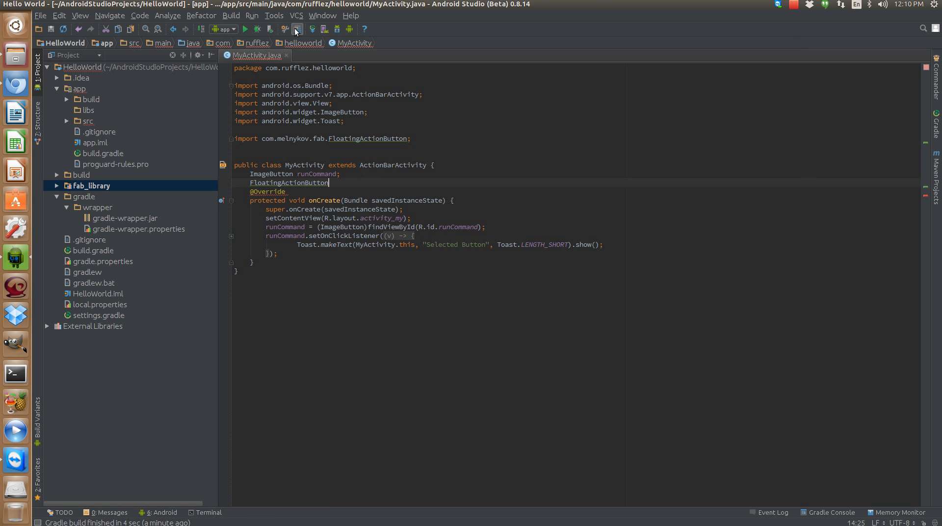
left_click(296, 28)
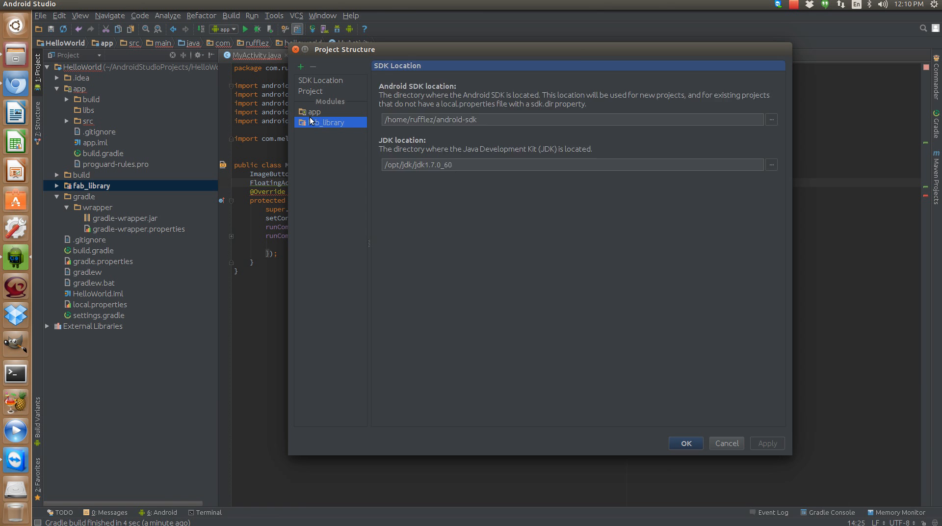
left_click(327, 121)
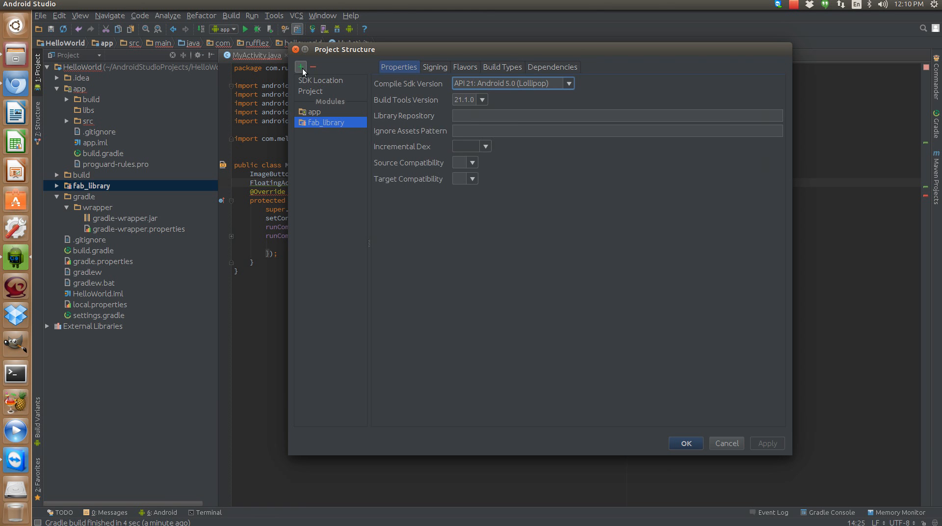
left_click(302, 67)
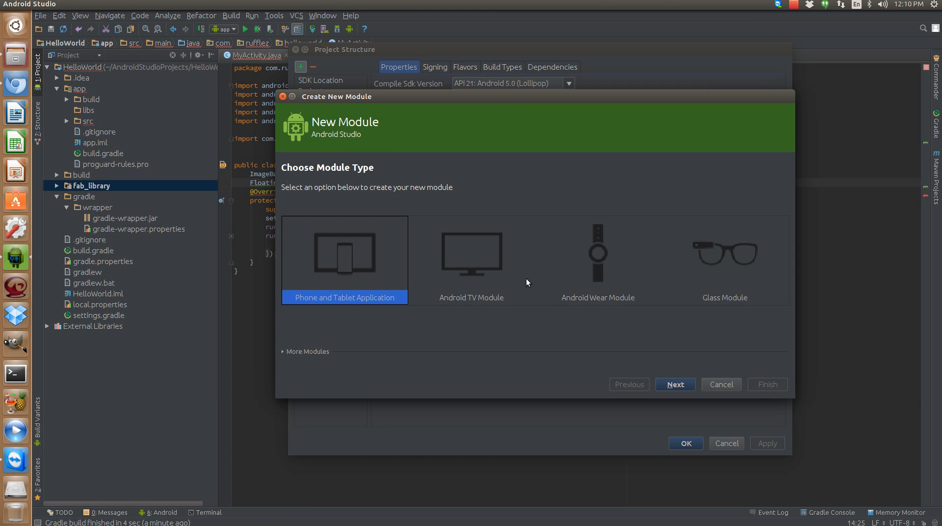
mouse_move(297, 353)
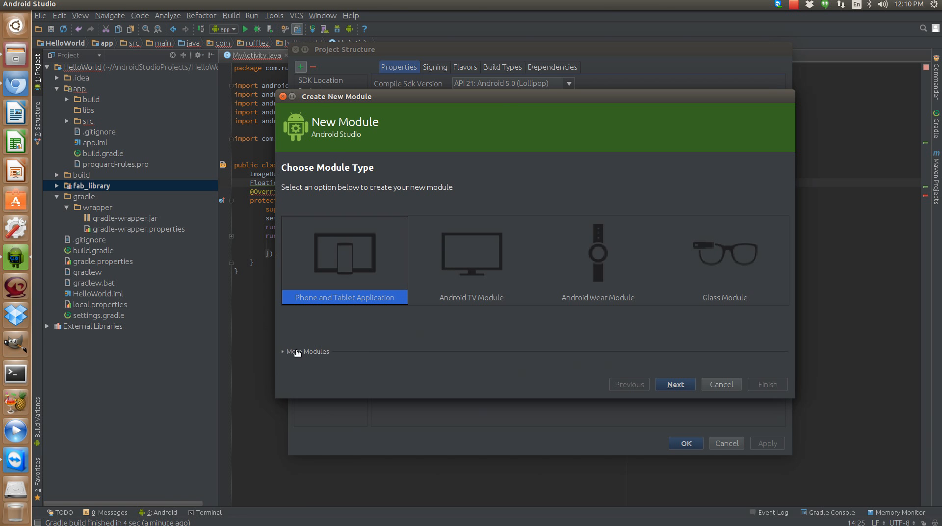
left_click(307, 351)
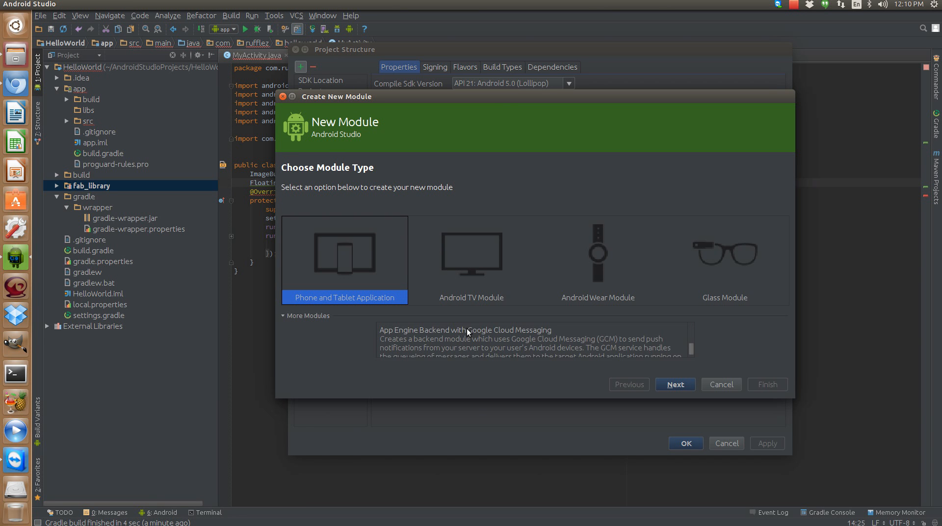
mouse_move(492, 348)
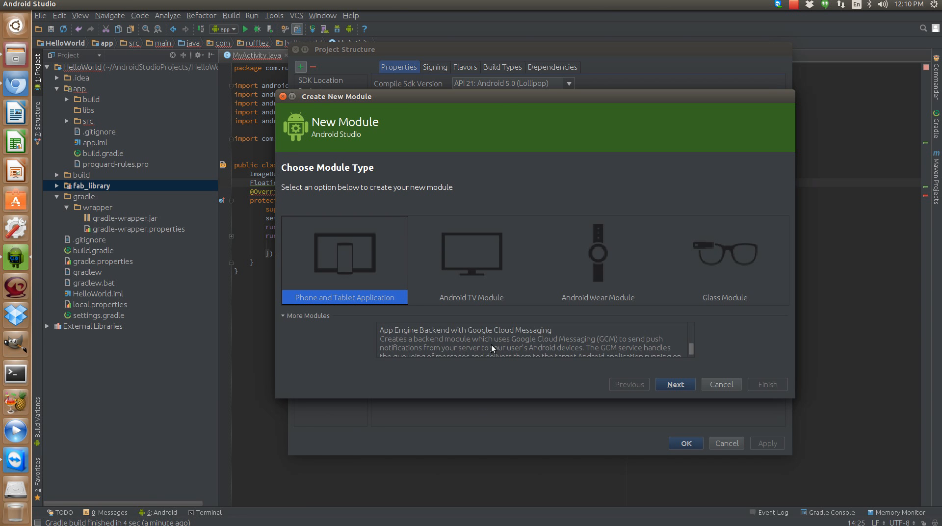
left_click(720, 384)
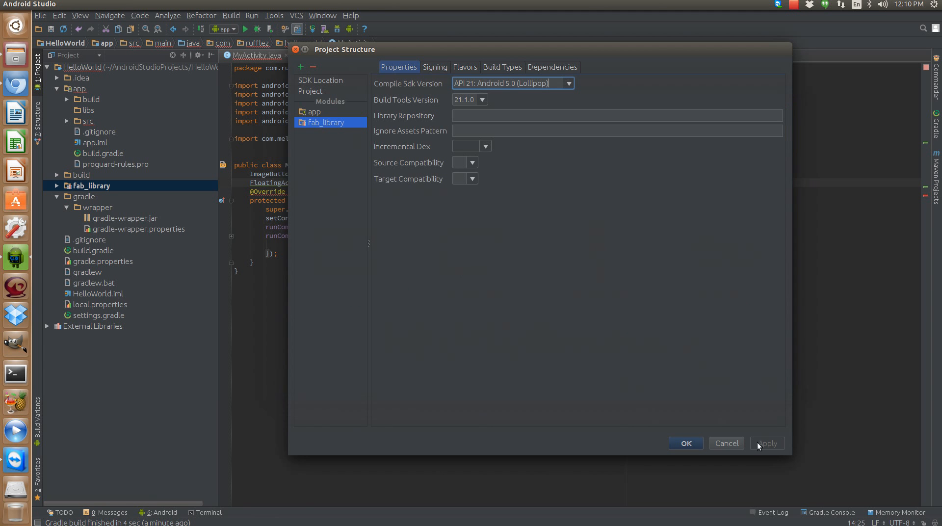
left_click(684, 443)
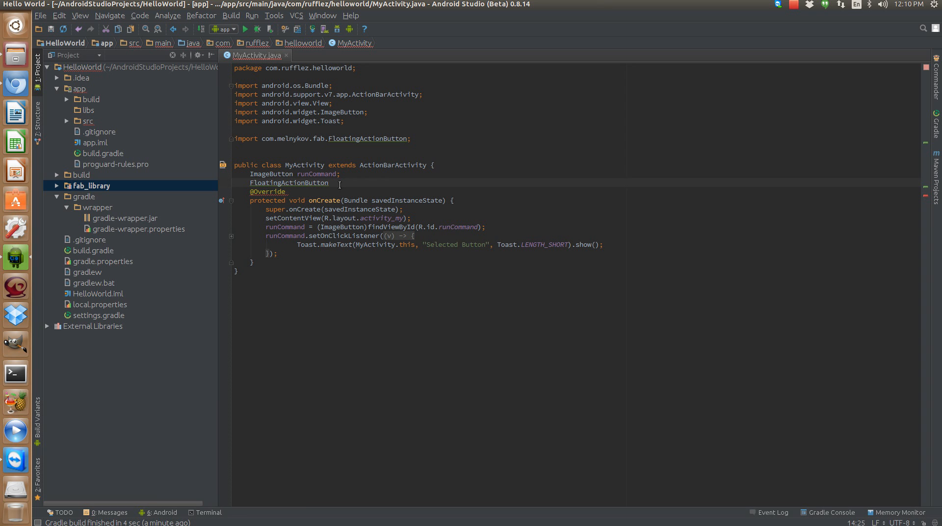
mouse_move(365, 182)
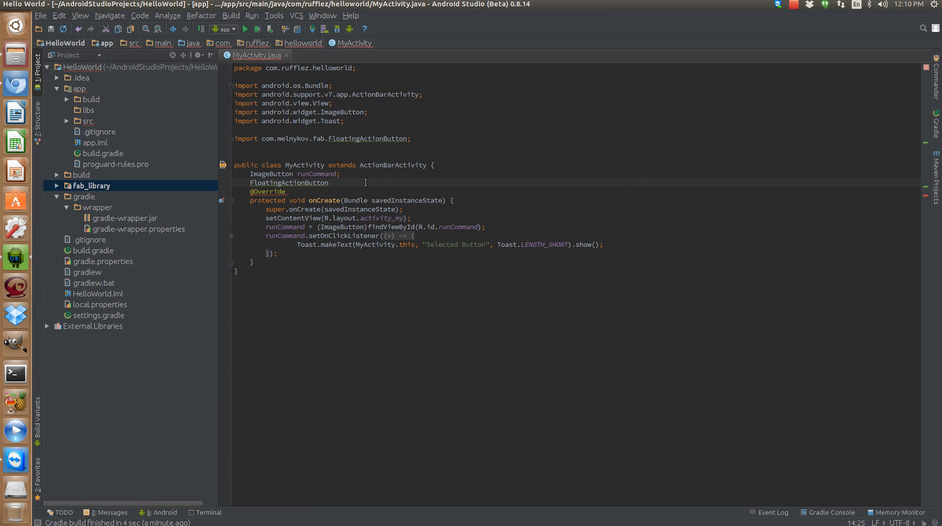
- Delete the unfinished FloatingActionButton line from MyActivity.java, leaving its import unused
left_click(236, 147)
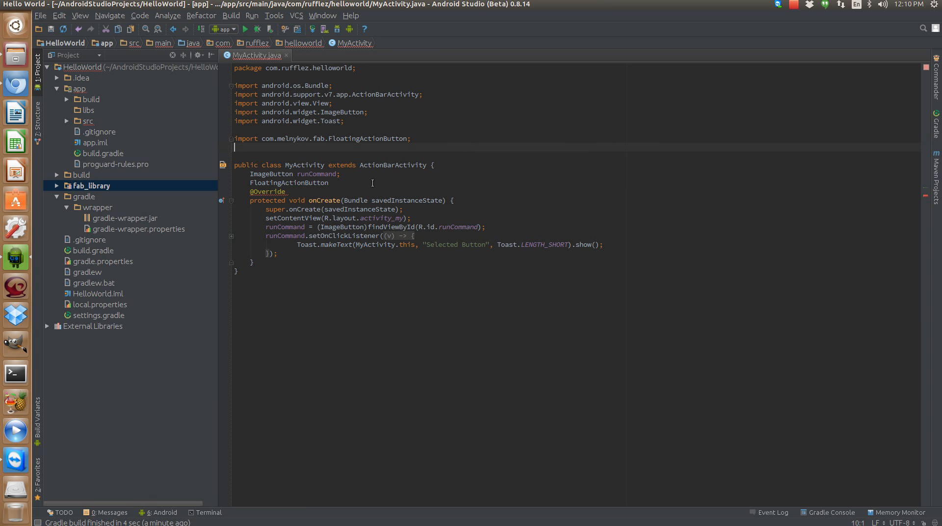
left_click(363, 175)
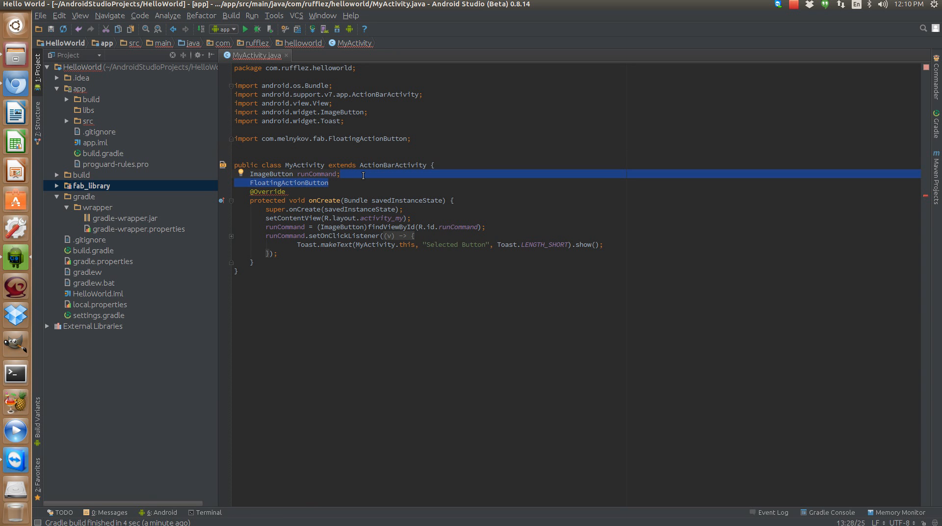
key("Delete")
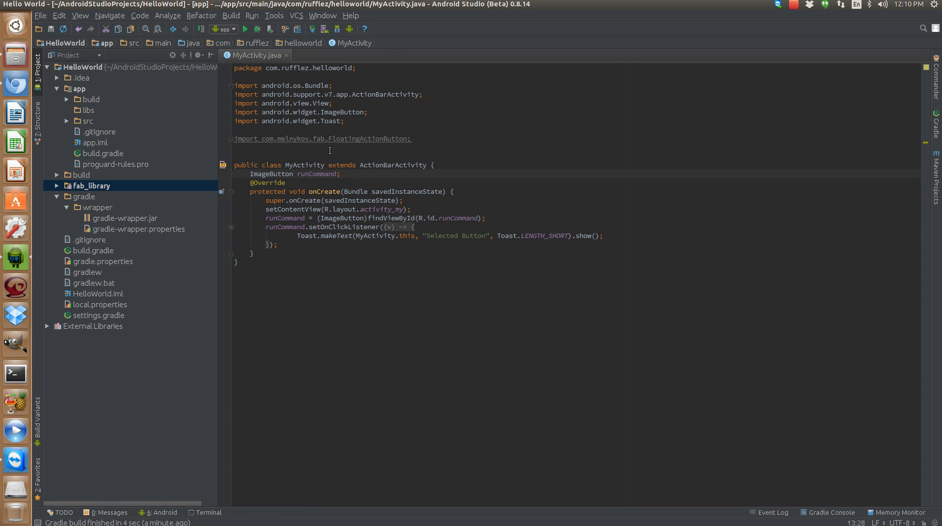